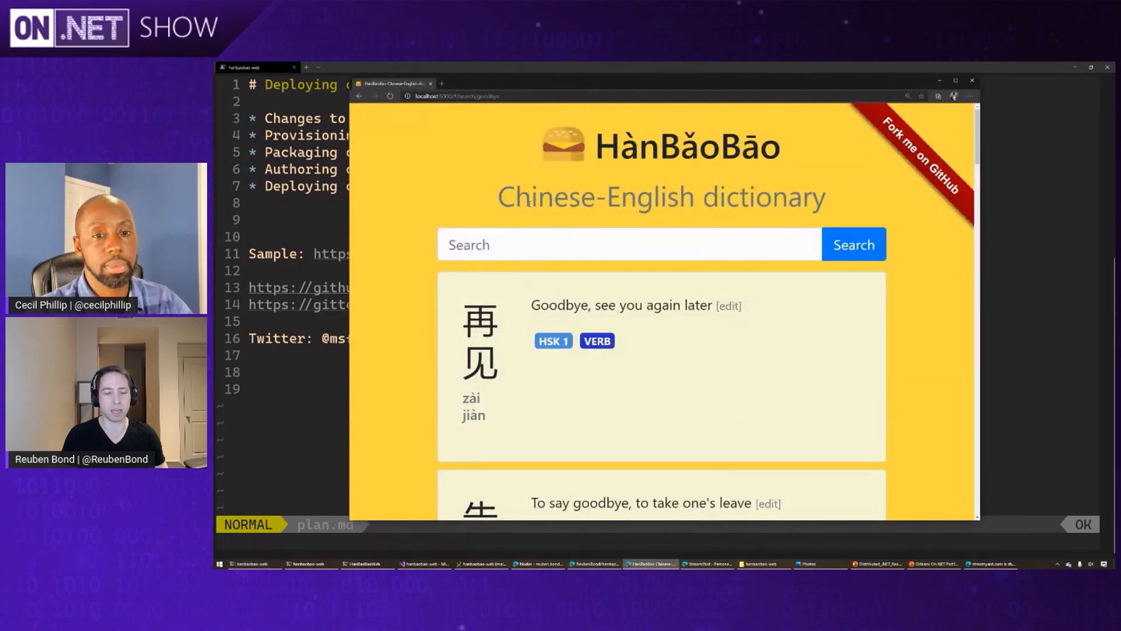
# - Search the dictionary for 'hello', 'goodb' and 'thankyou' until 'Request rate exceeded' appears
pyautogui.click(628, 244)
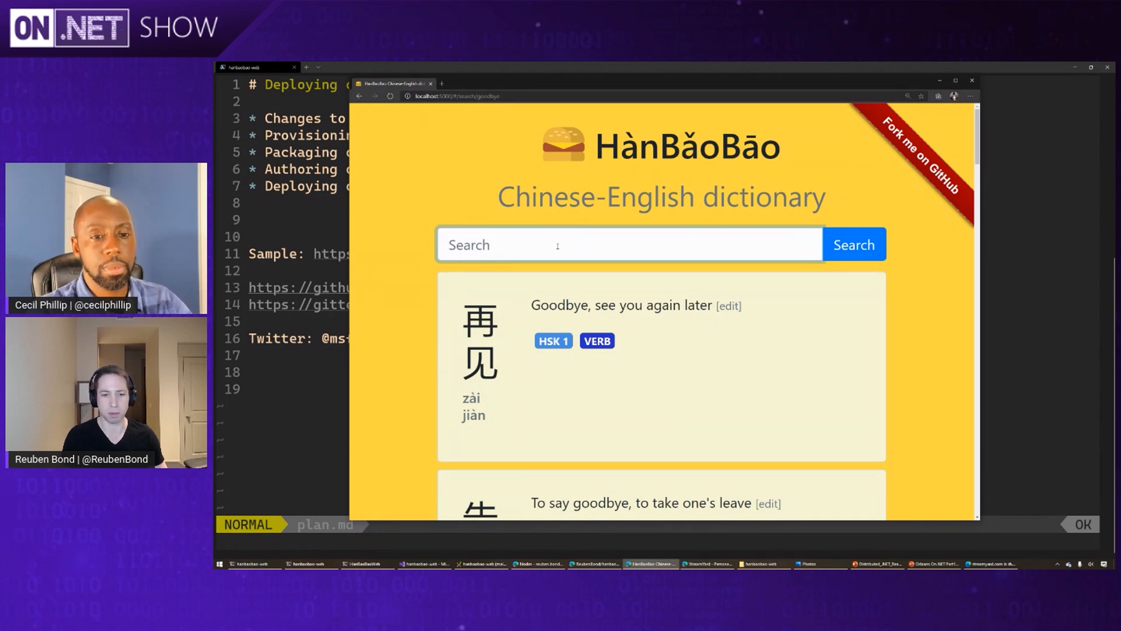
pyautogui.write('hello')
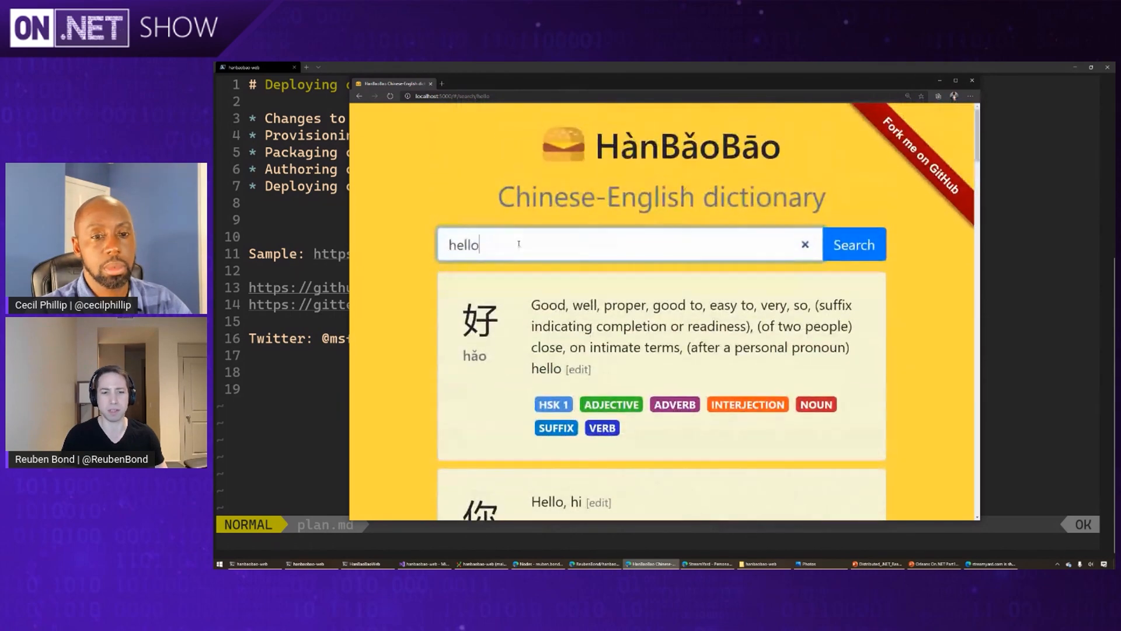
pyautogui.write('goodb')
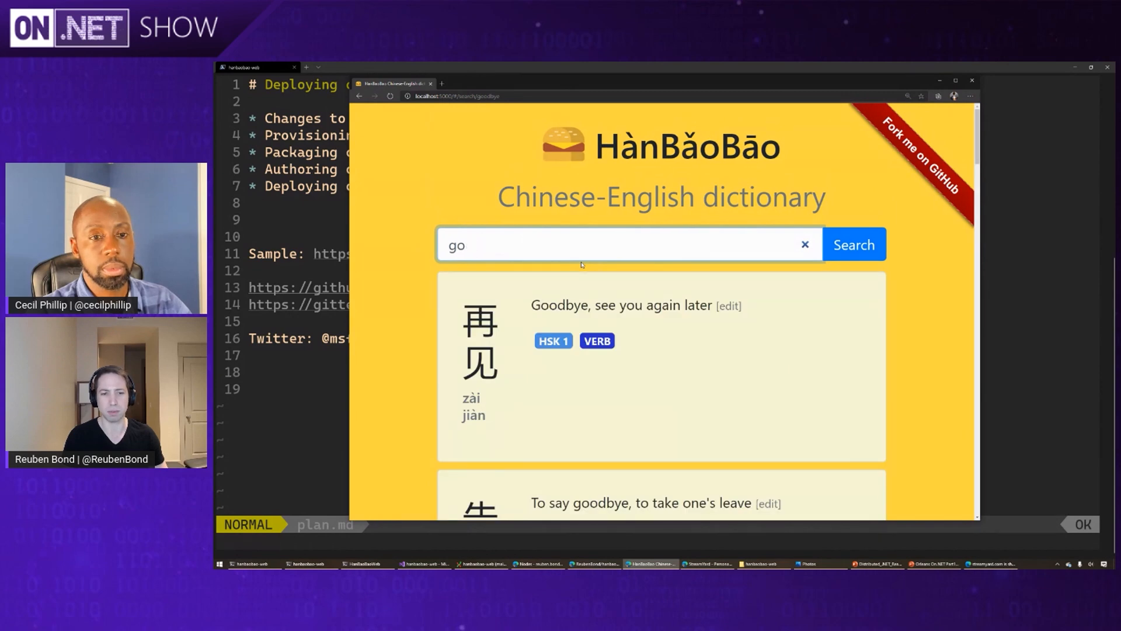
pyautogui.write('thankyou')
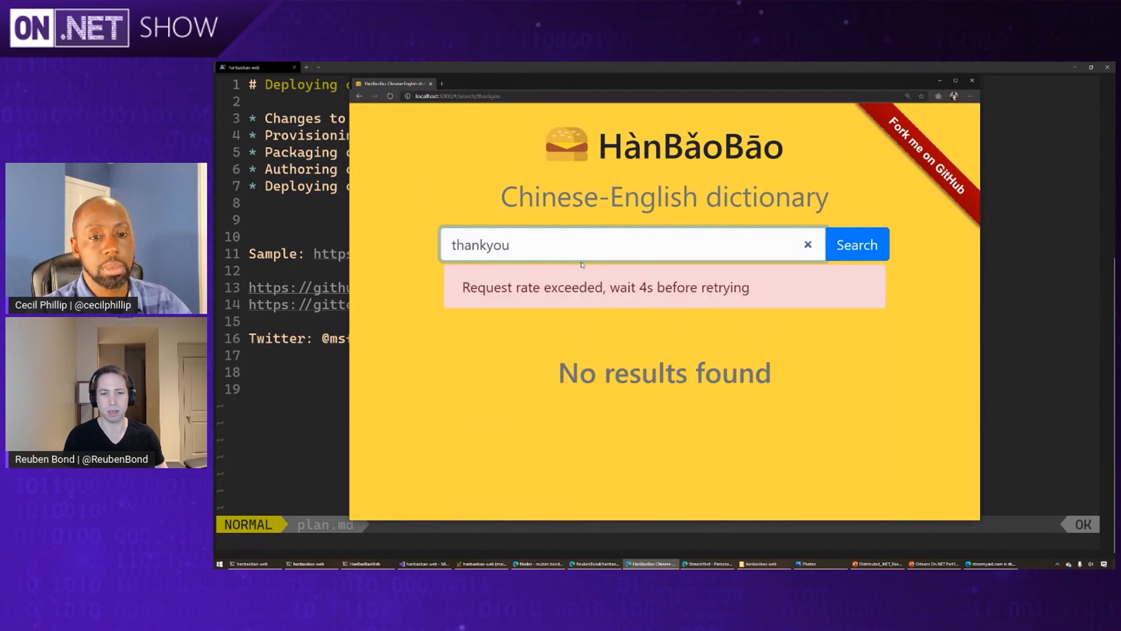
pyautogui.moveTo(463, 286); pyautogui.dragTo(749, 287)
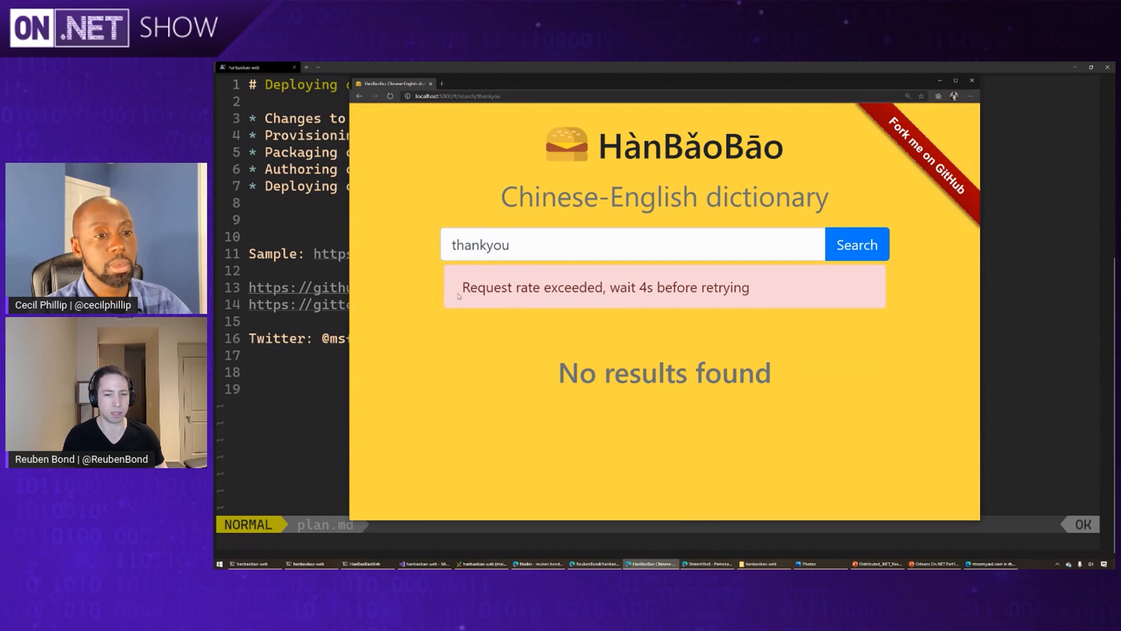
pyautogui.click(856, 244)
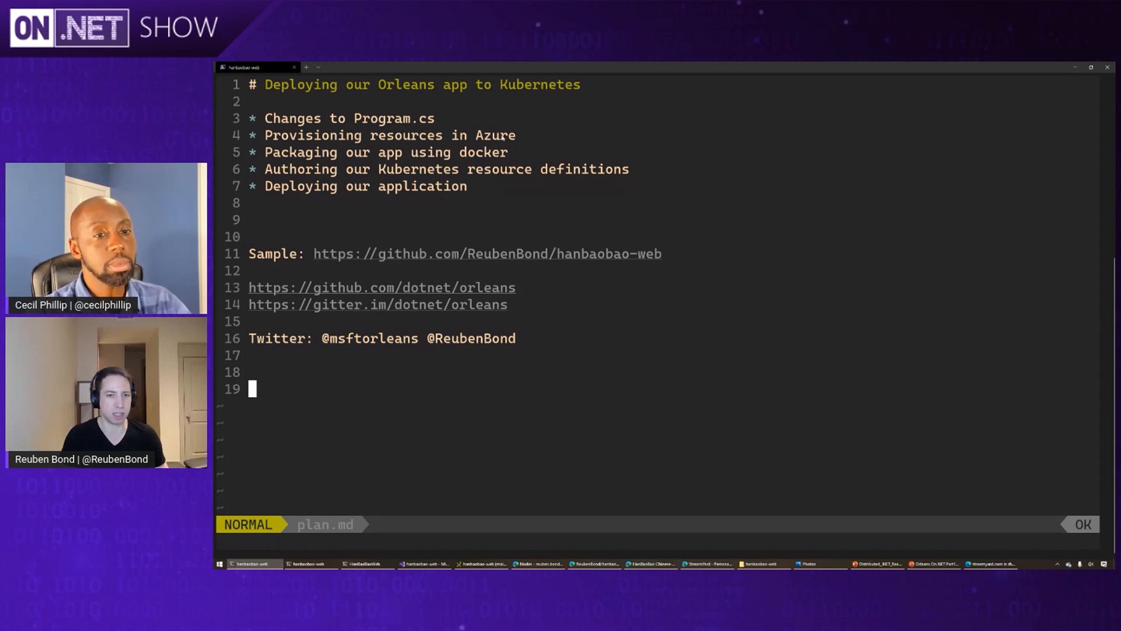
pyautogui.moveTo(608, 218)
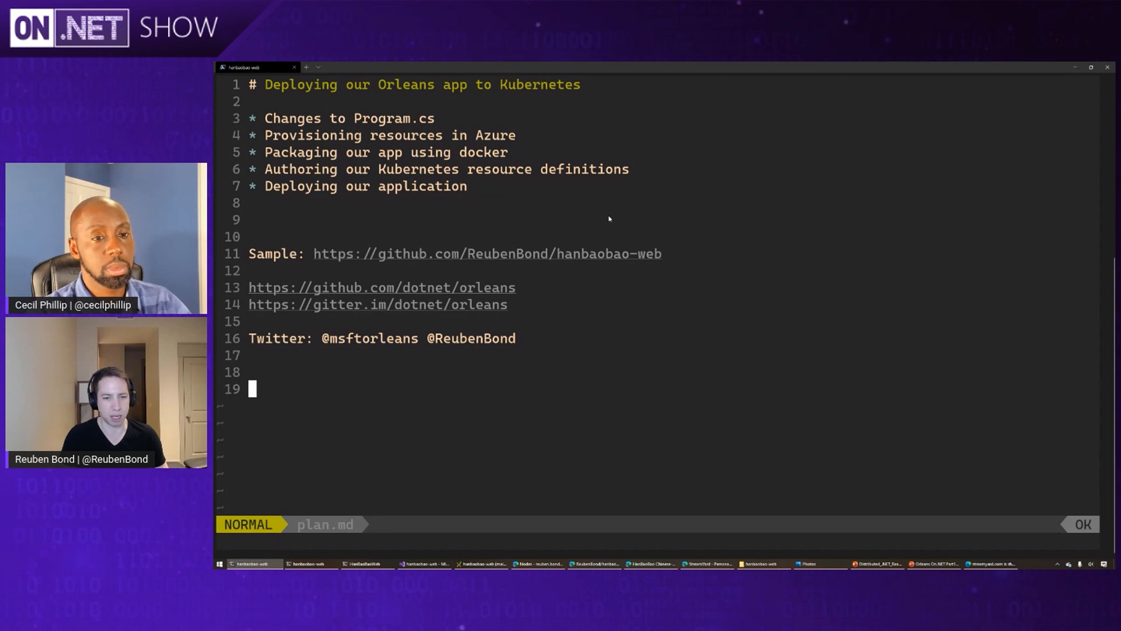
pyautogui.moveTo(665, 336)
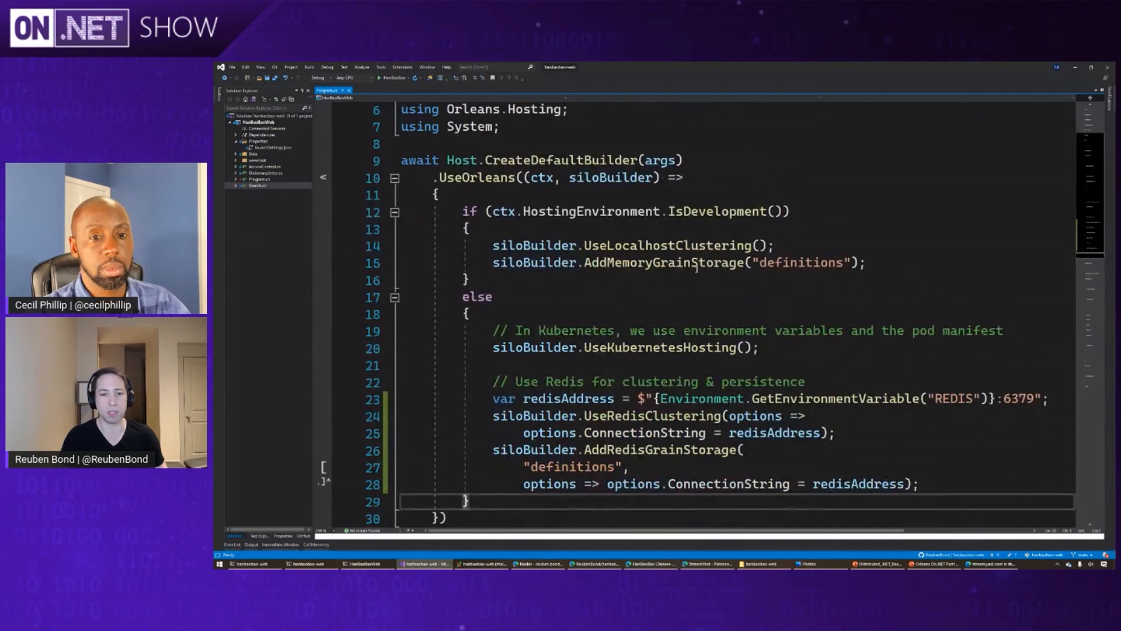
# - Highlight the Redis clustering and grain storage lines in Program.cs
pyautogui.moveTo(492, 245); pyautogui.dragTo(865, 262)
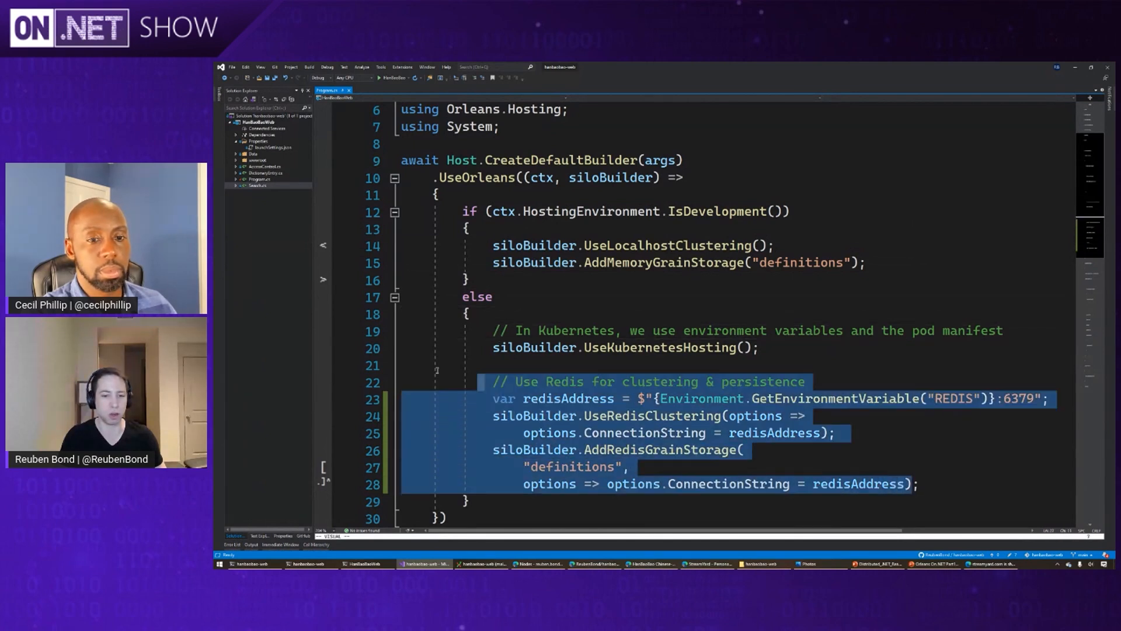
pyautogui.scroll(-3)
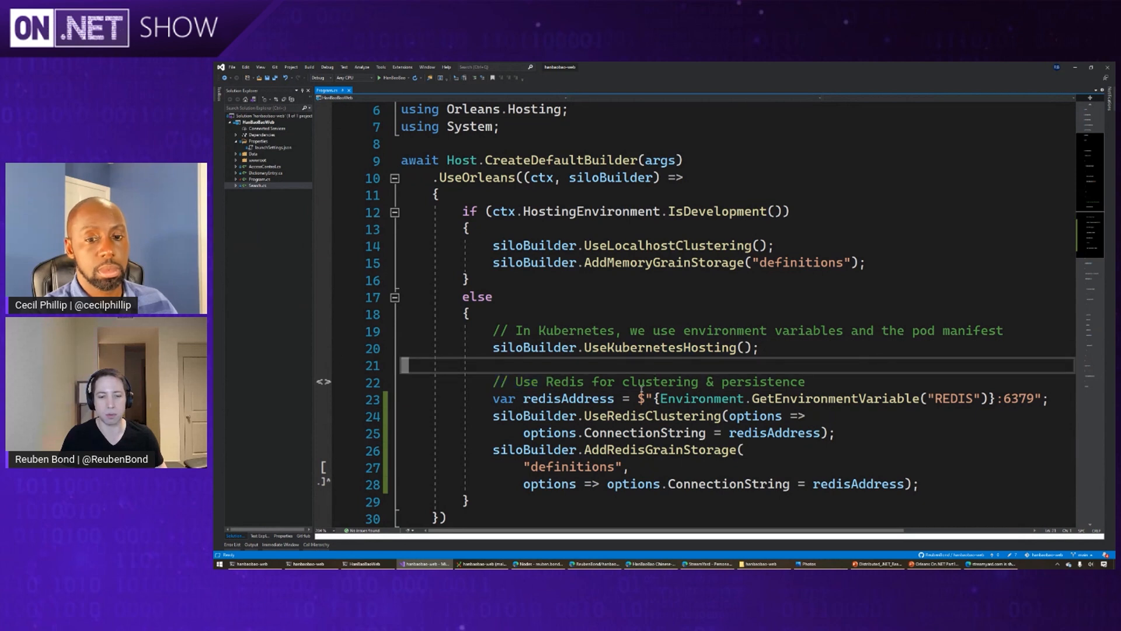
pyautogui.moveTo(538, 382); pyautogui.dragTo(693, 382)
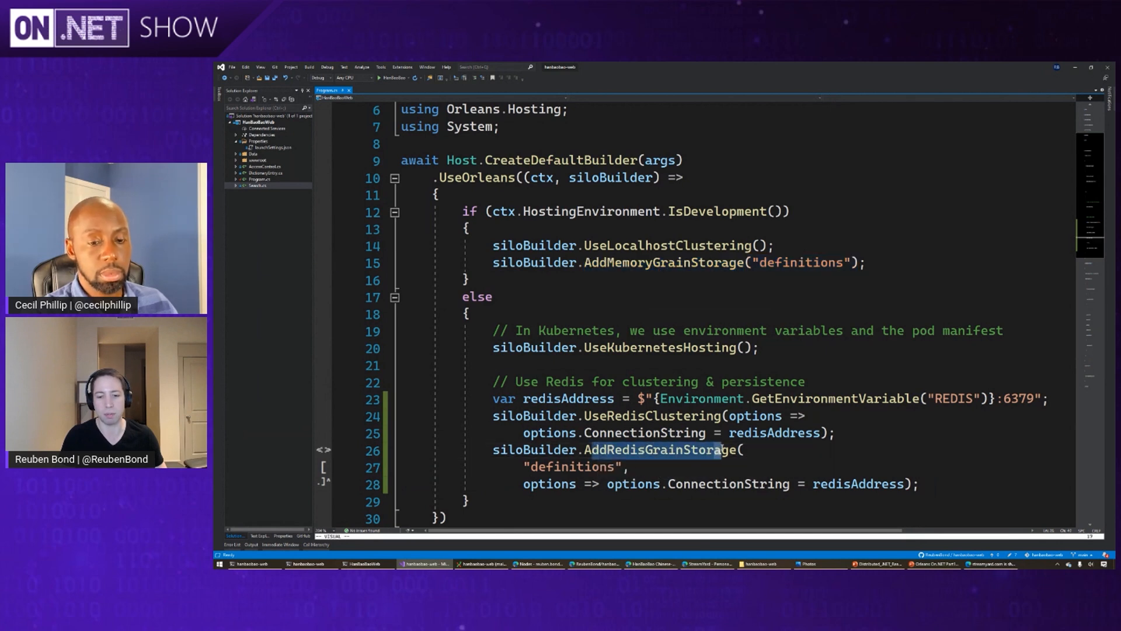
pyautogui.doubleClick(658, 449)
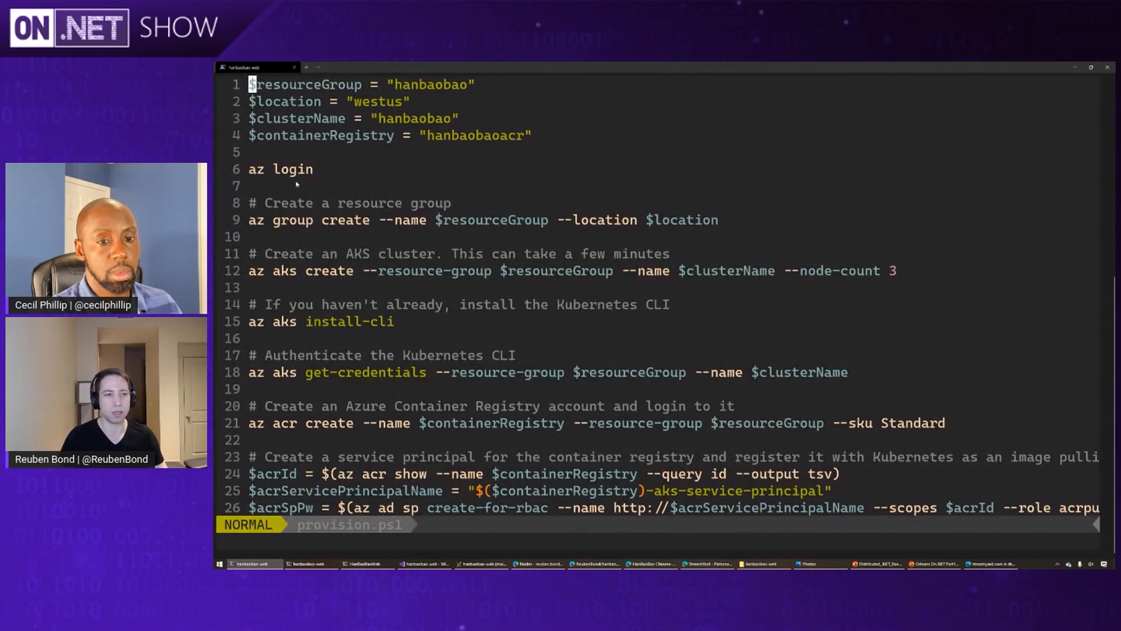
pyautogui.moveTo(502, 172)
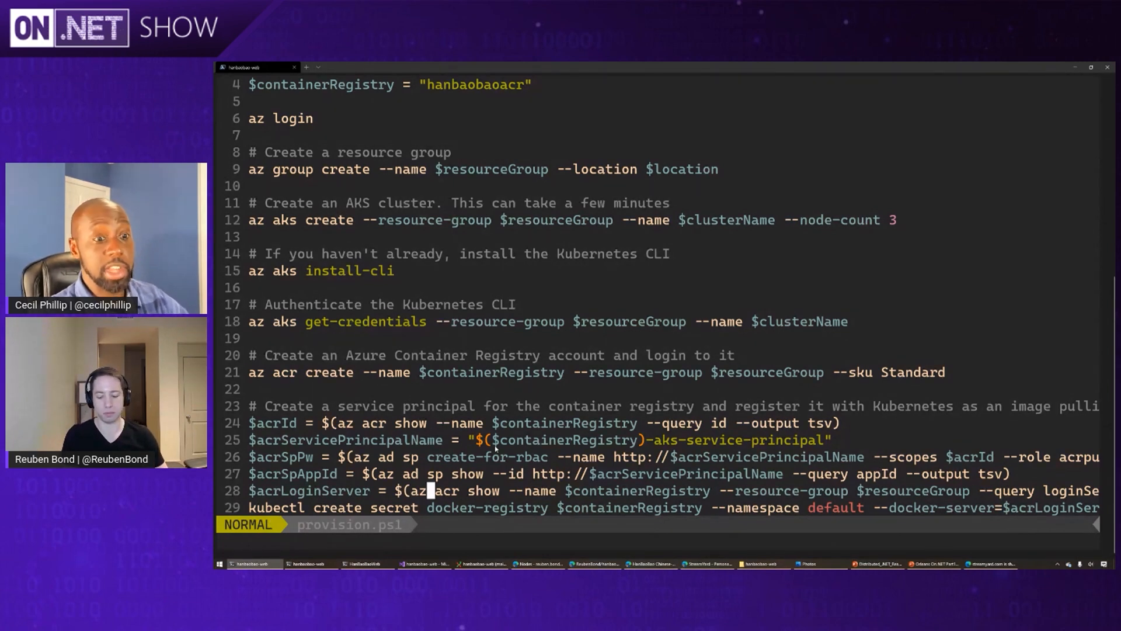
pyautogui.scroll(-3)
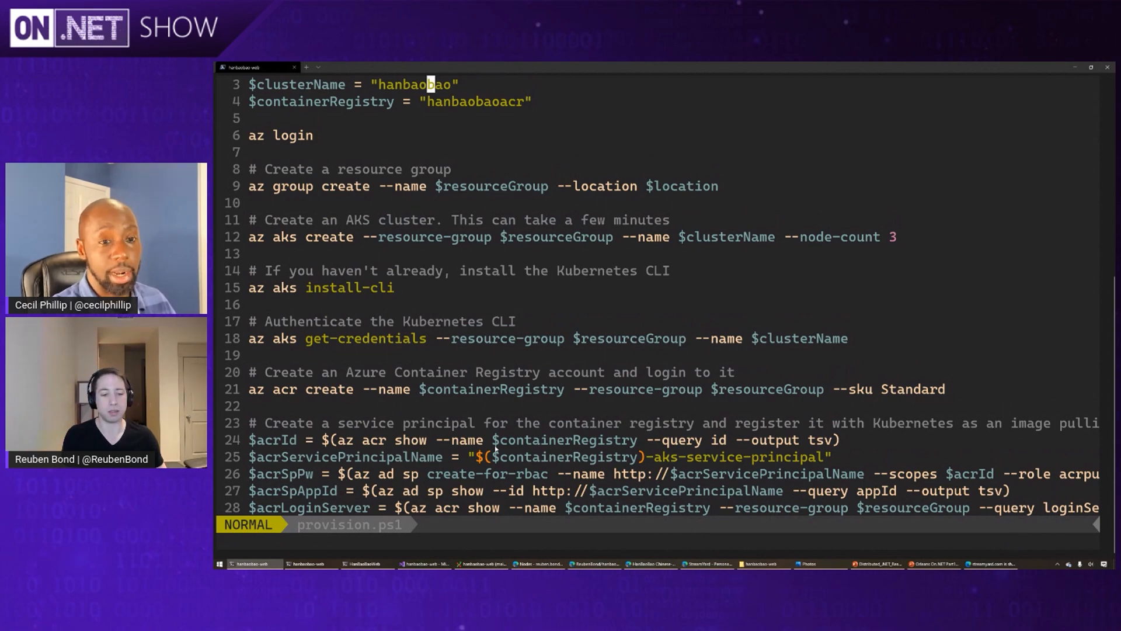
pyautogui.scroll(-3)
pyautogui.write(':')
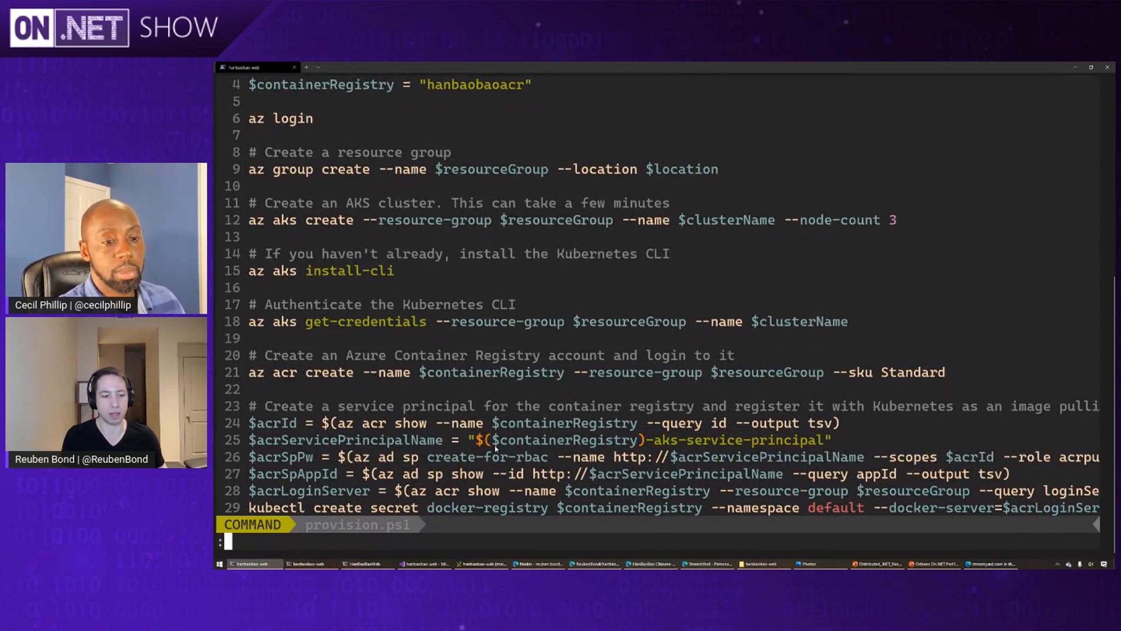
# - Quit Vim on provision.ps1 with wq, then leave the Dockerfile with :q
pyautogui.write('wq')
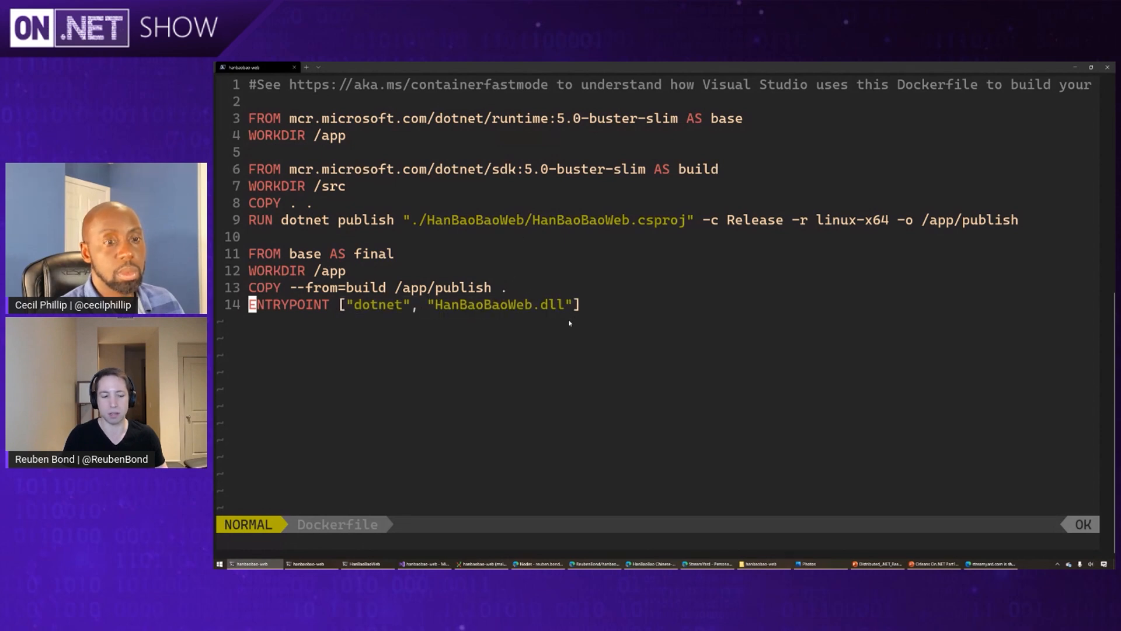
pyautogui.write(':q')
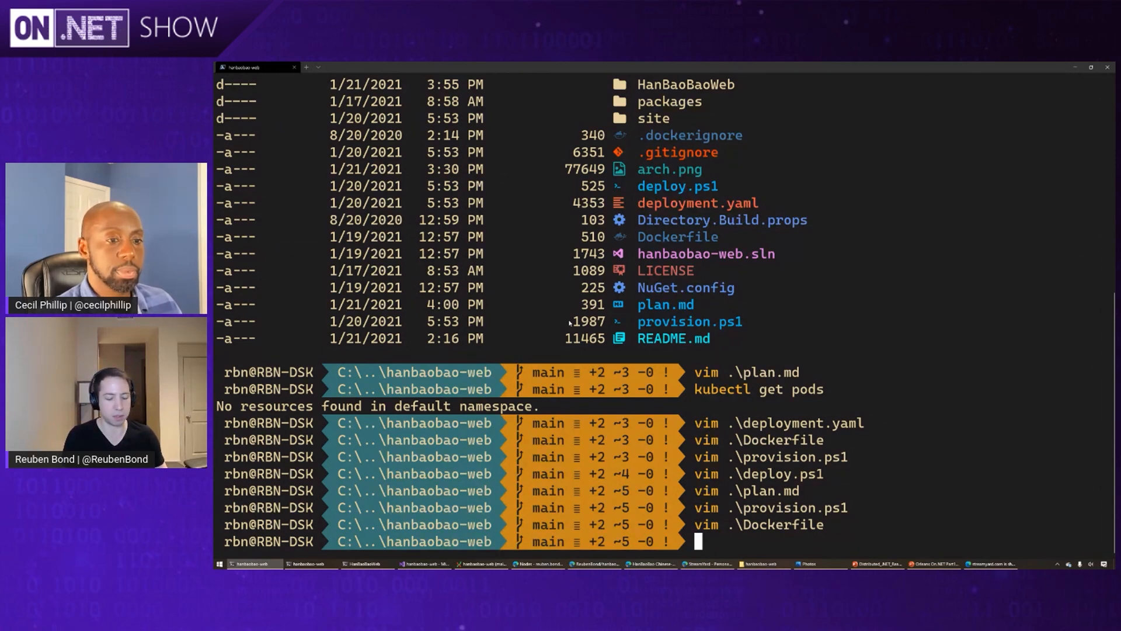
# - Open deploy.ps1 in Vim and review its build, push and deploy commands
pyautogui.write('vim .\\deploy.ps1')
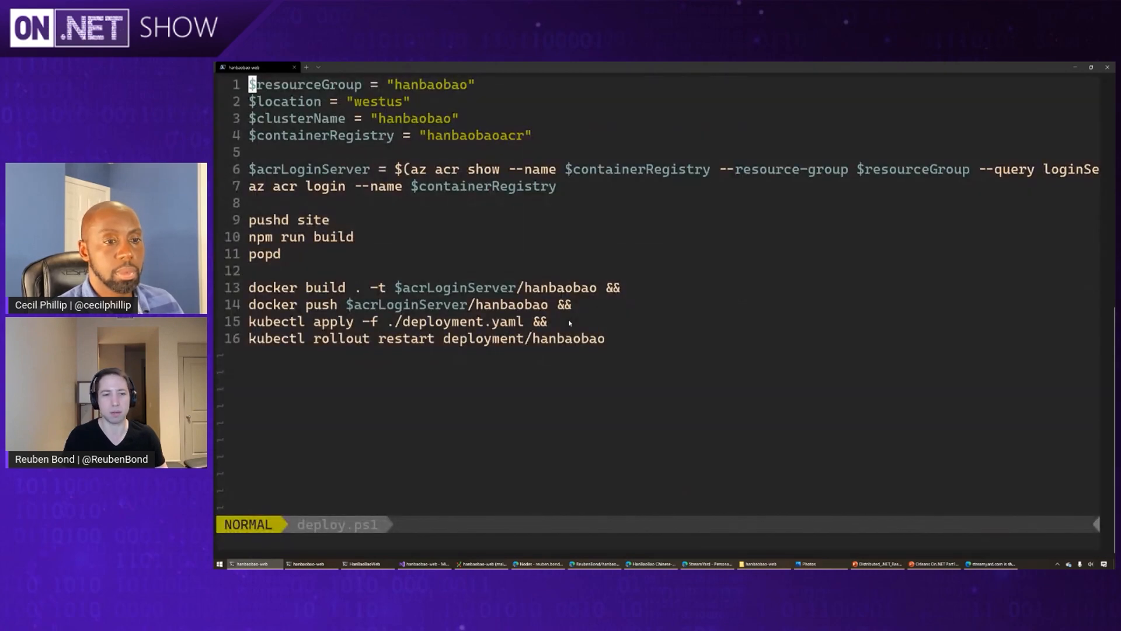
pyautogui.doubleClick(404, 185)
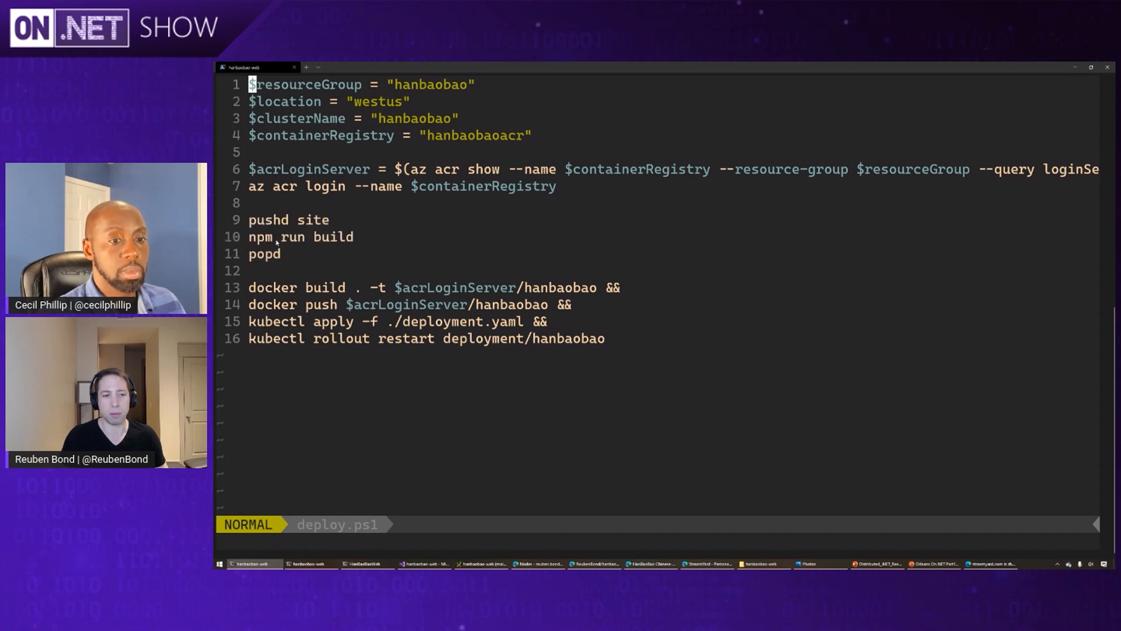
pyautogui.doubleClick(300, 236)
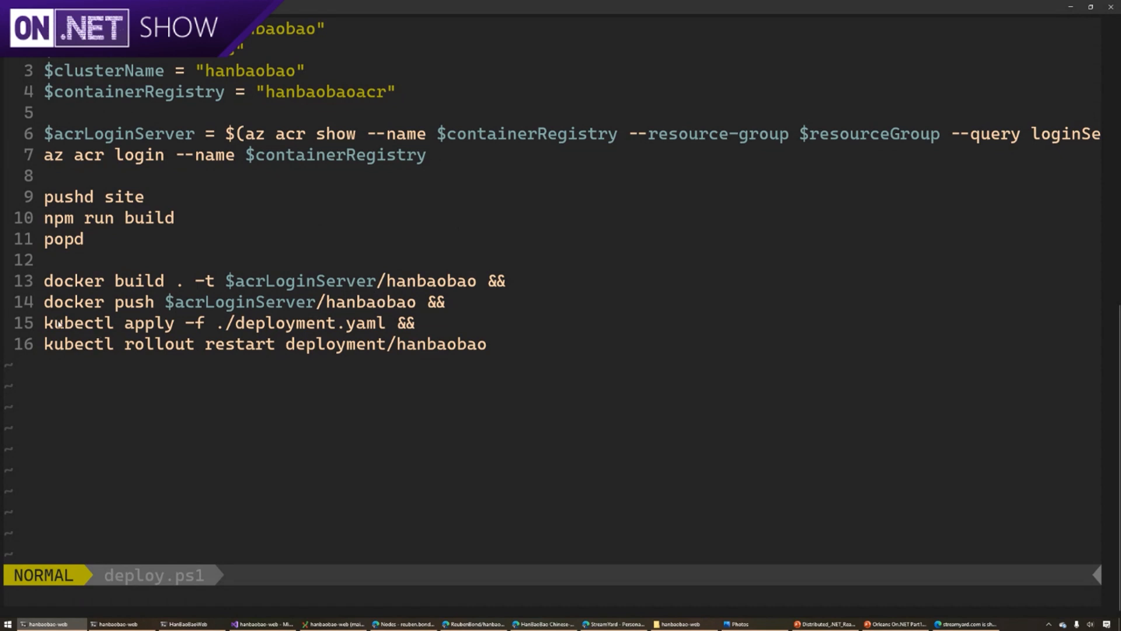
pyautogui.doubleClick(286, 322)
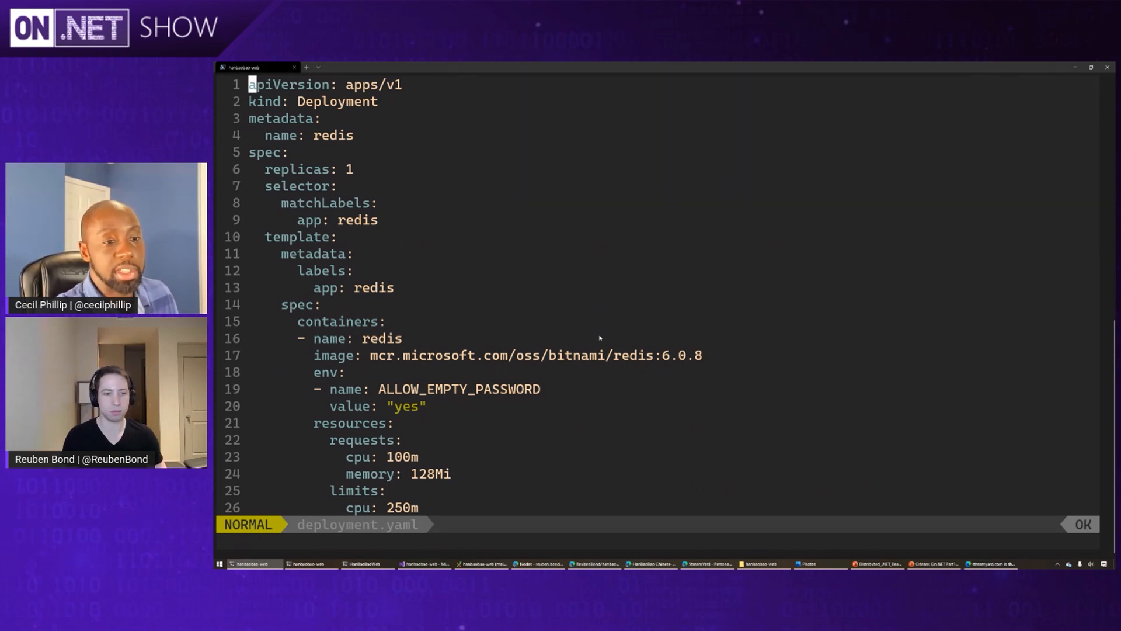
# - Change the Redis memory limit to 256Mi, then scroll to the Service and hanbaobao Deployment
pyautogui.press('j')
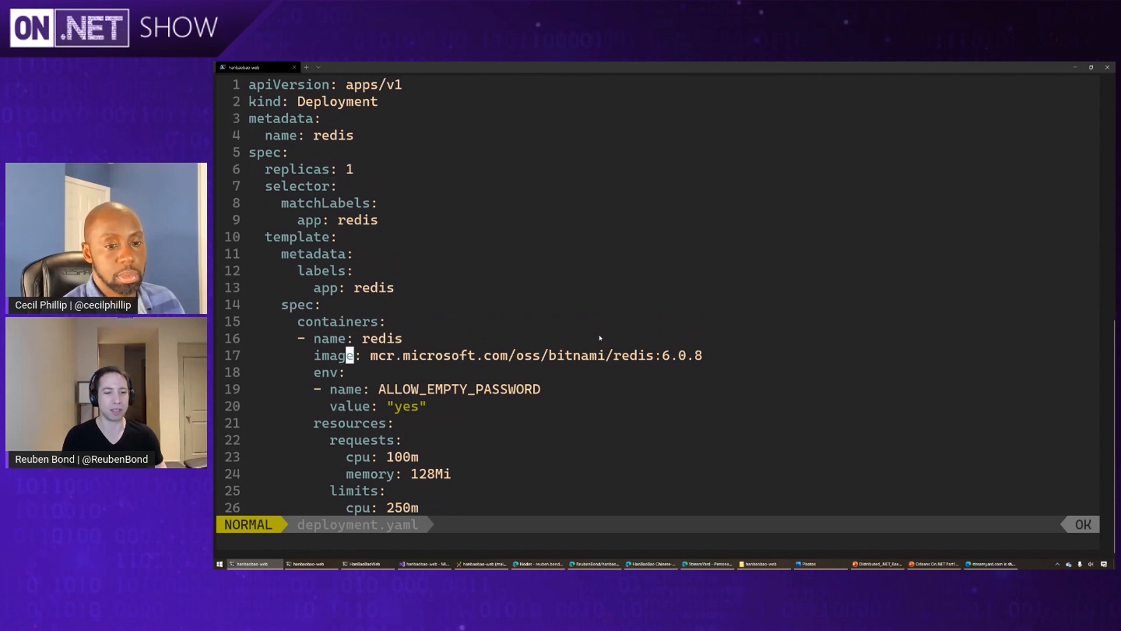
pyautogui.write('256Mi')
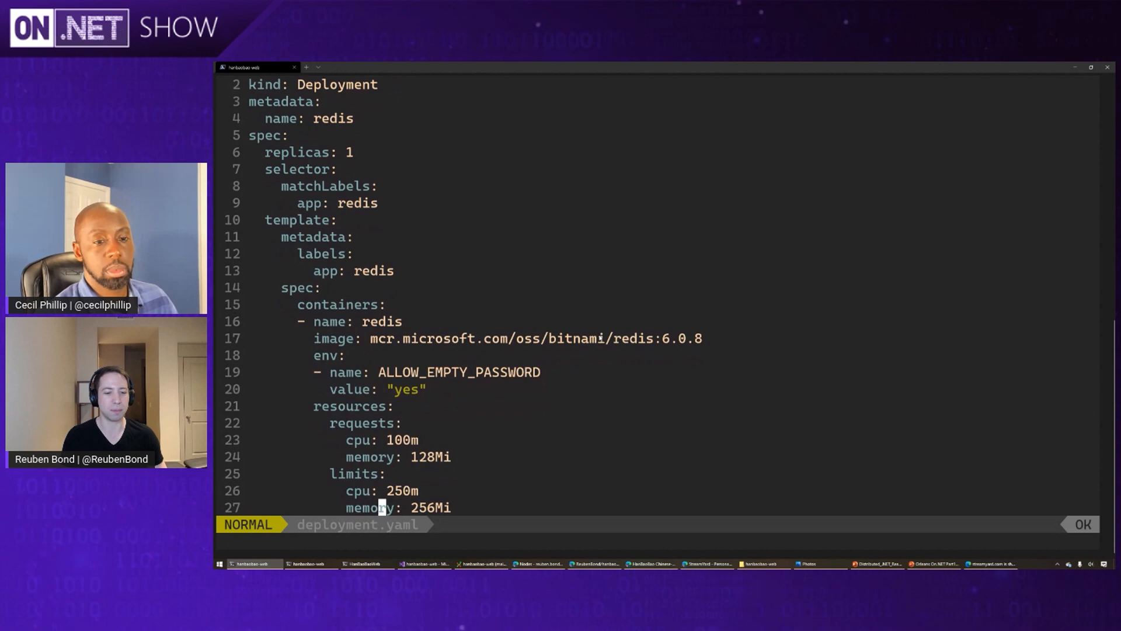
pyautogui.scroll(-3)
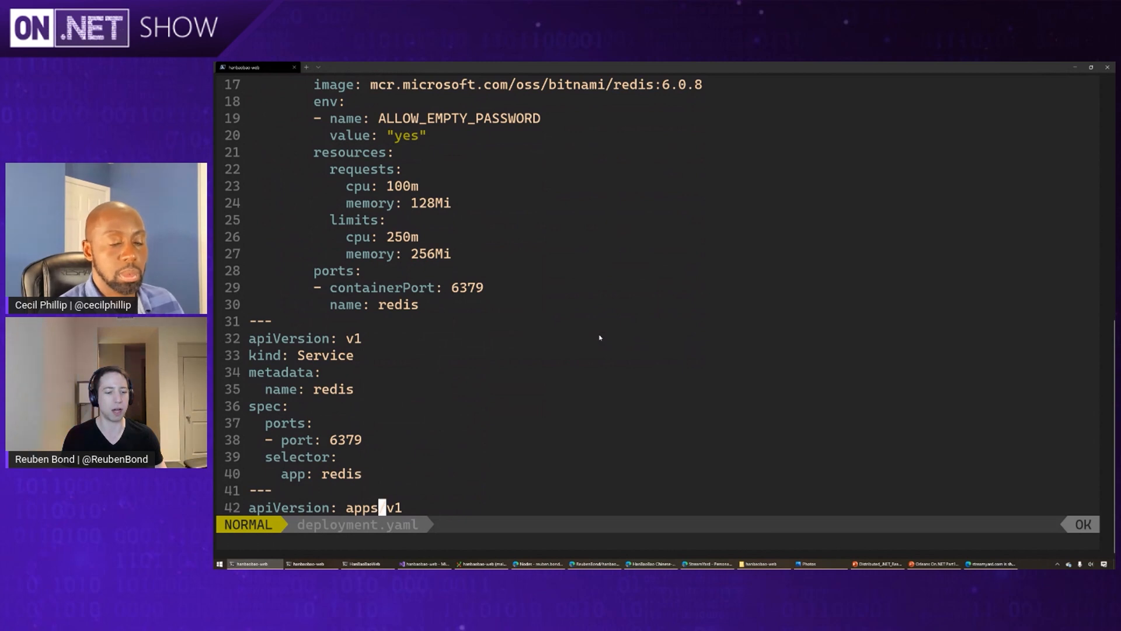
pyautogui.scroll(-3)
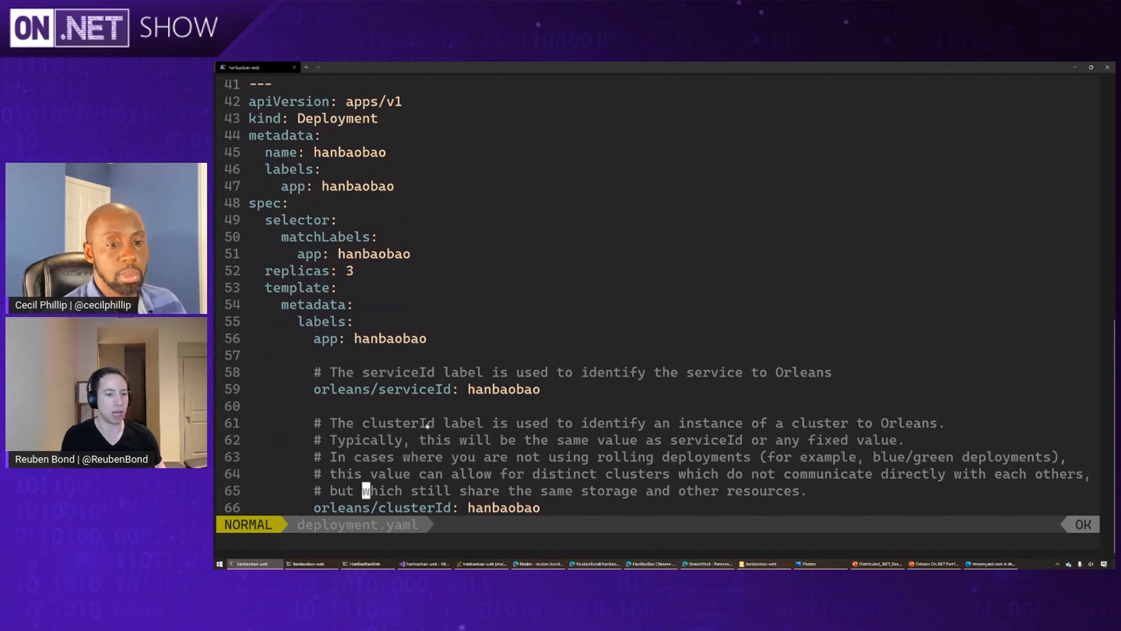
pyautogui.scroll(-3)
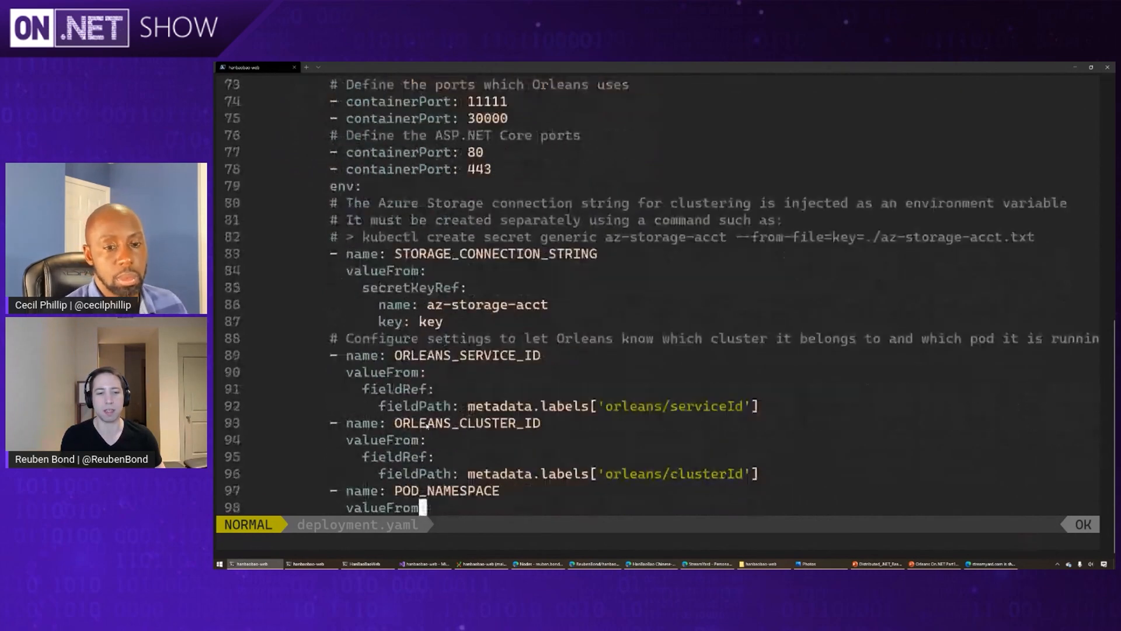
pyautogui.scroll(-3)
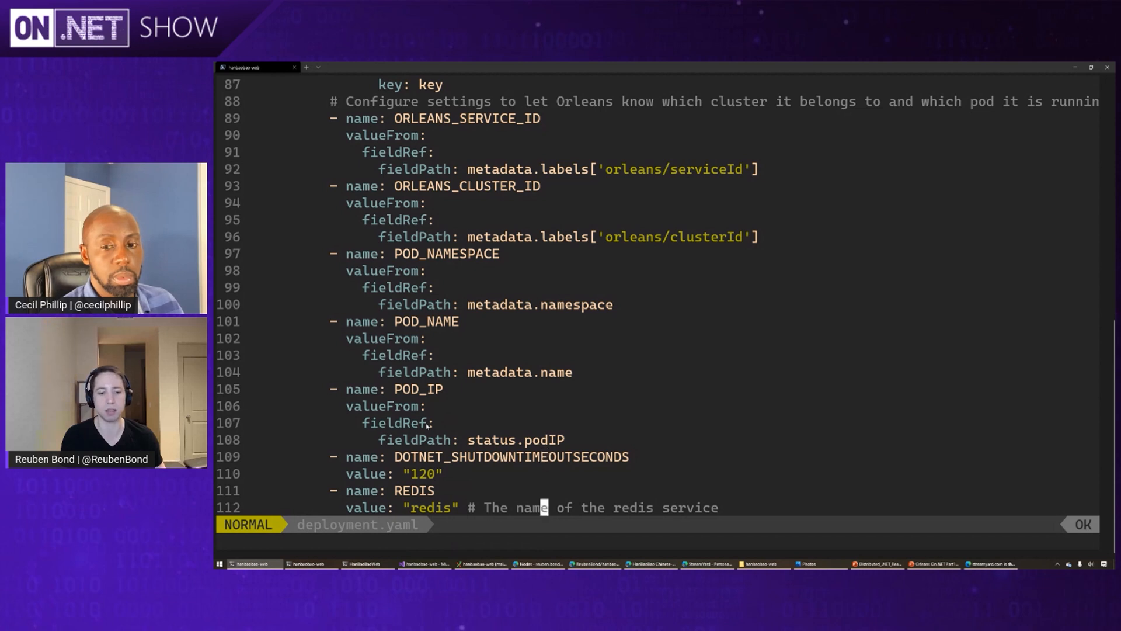
pyautogui.scroll(-3)
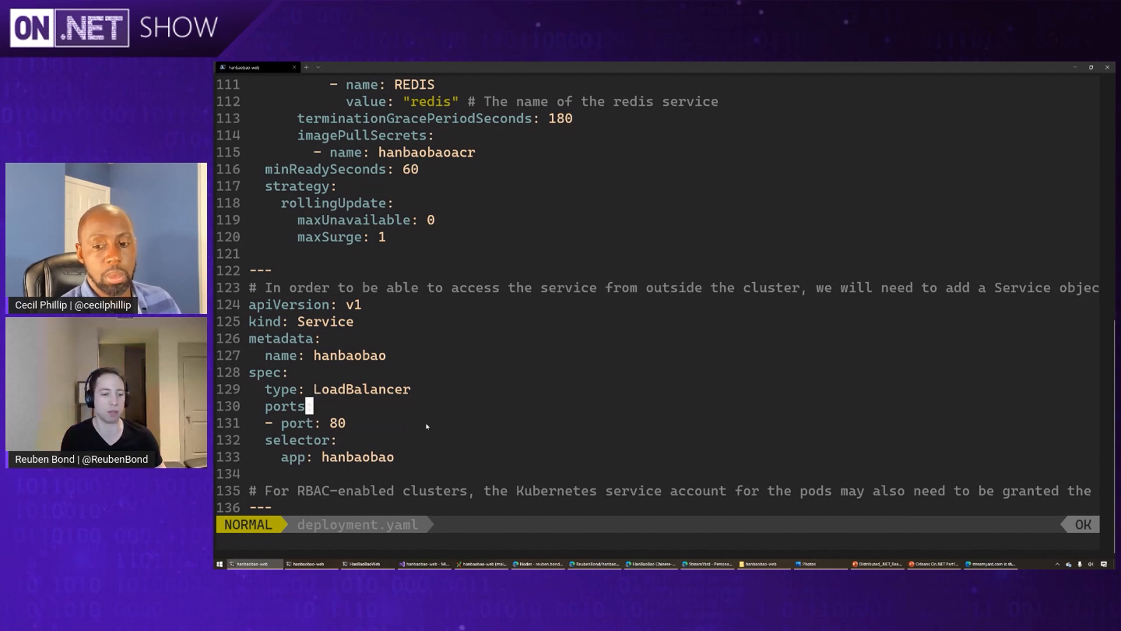
# - Scroll past the pod-reader Role and RoleBinding, then save and quit with :wq
pyautogui.scroll(-3)
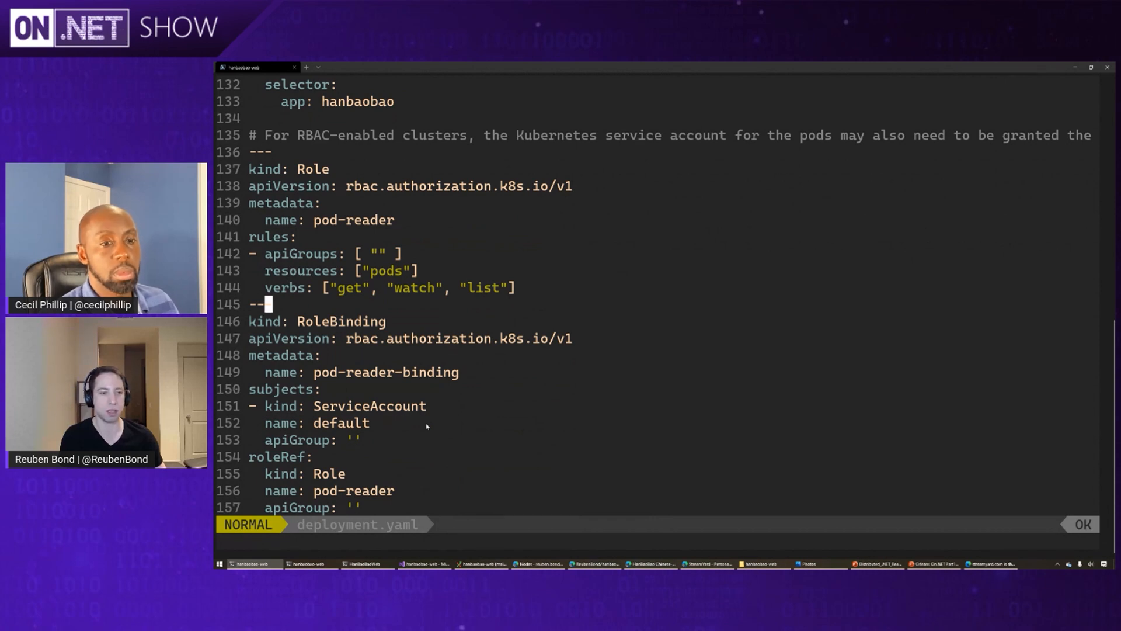
pyautogui.write(':wq')
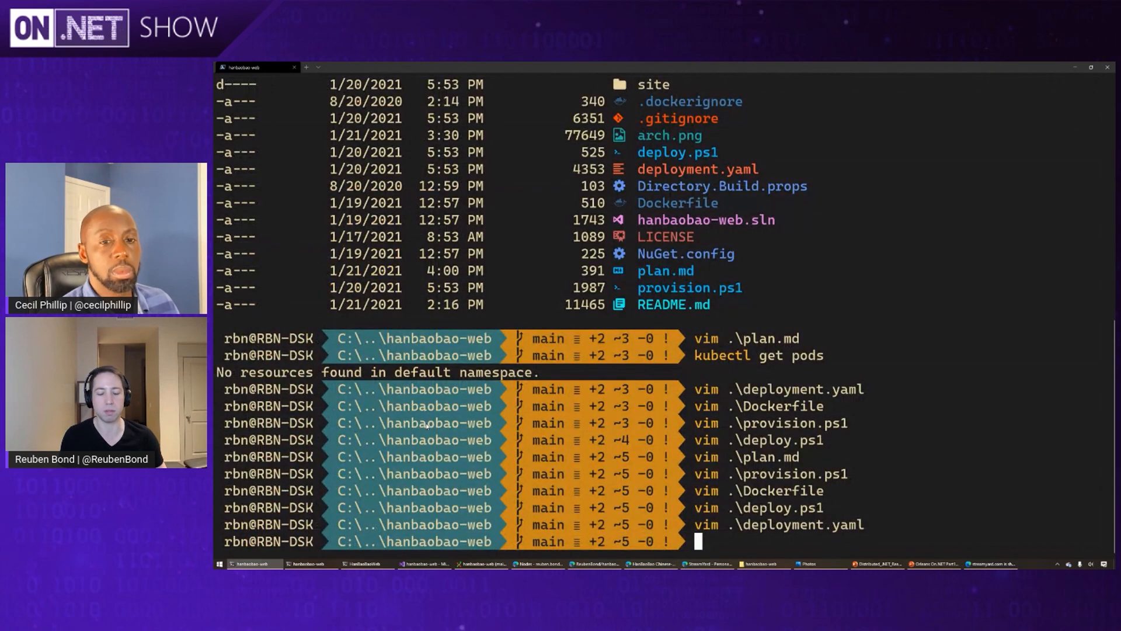
# - Run .\deploy.ps1 and follow the Docker build, push and kubectl apply output
pyautogui.write('.\\deploy.ps1')
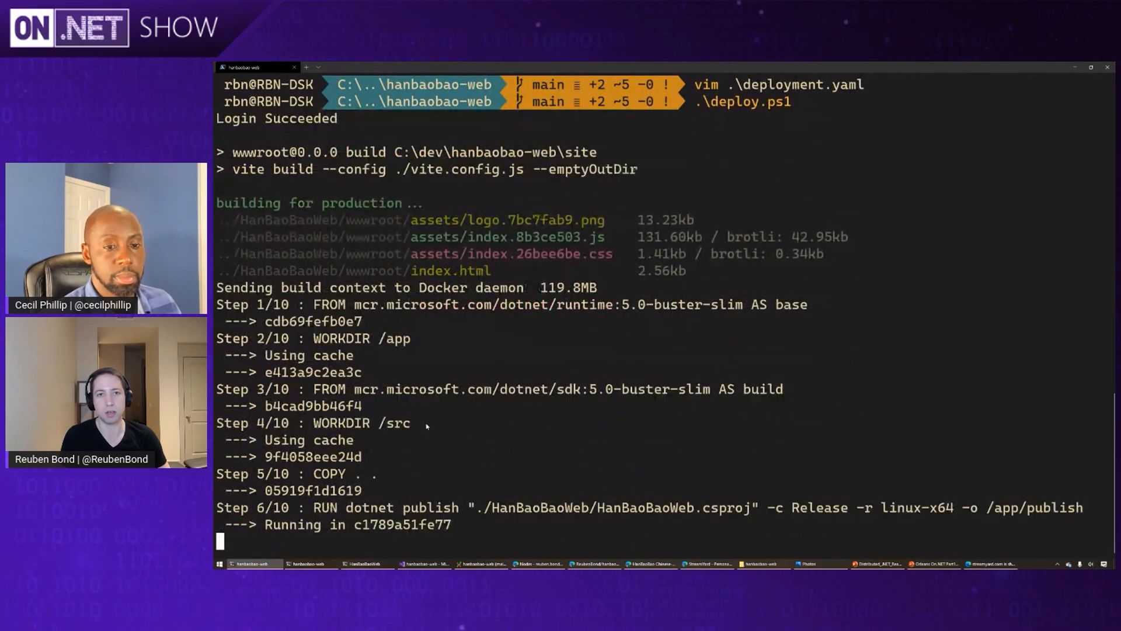
pyautogui.scroll(-3)
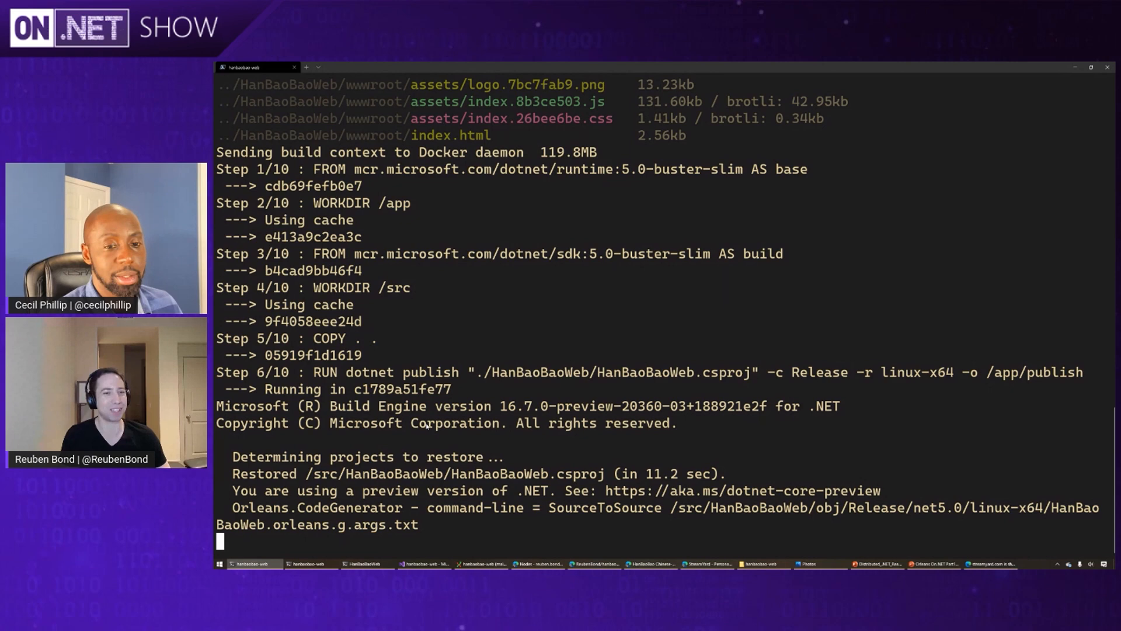
pyautogui.scroll(-3)
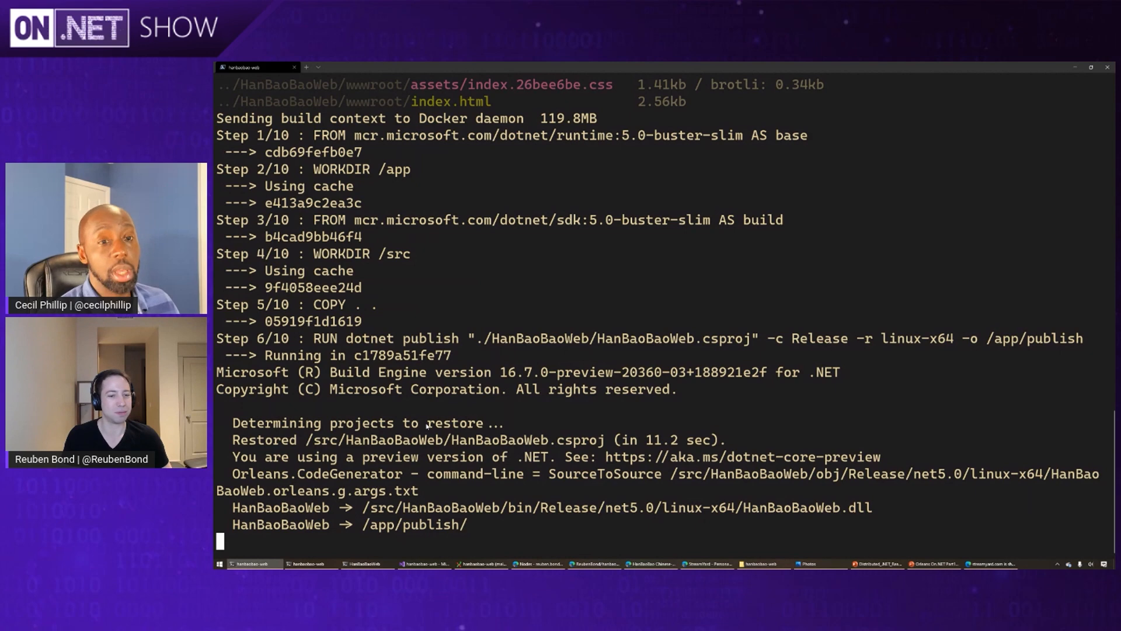
pyautogui.scroll(-3)
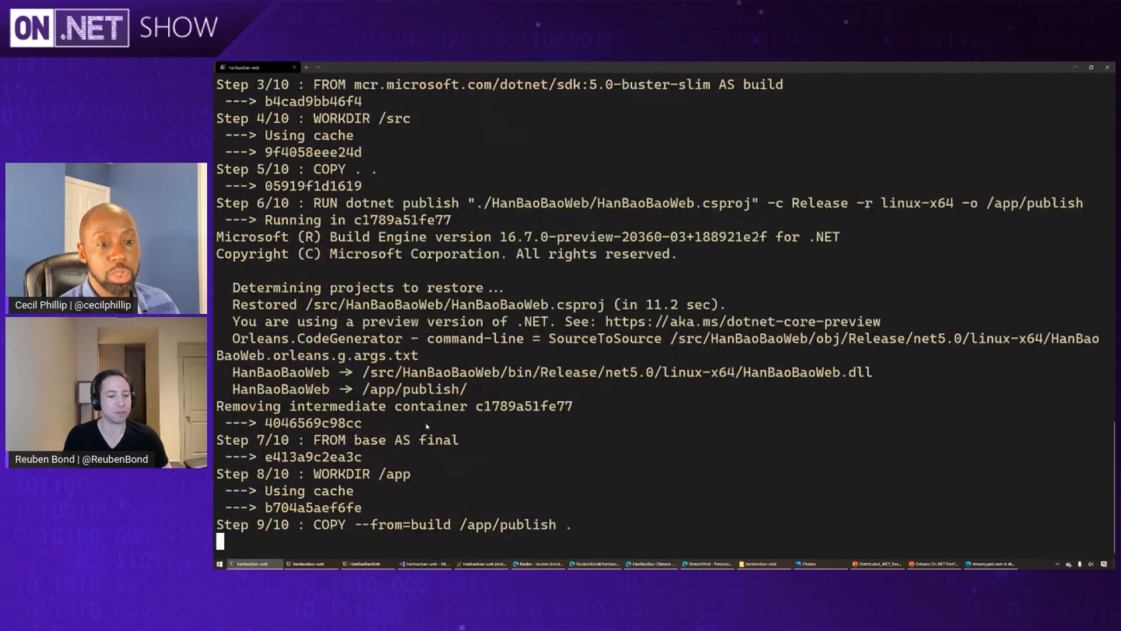
pyautogui.scroll(-3)
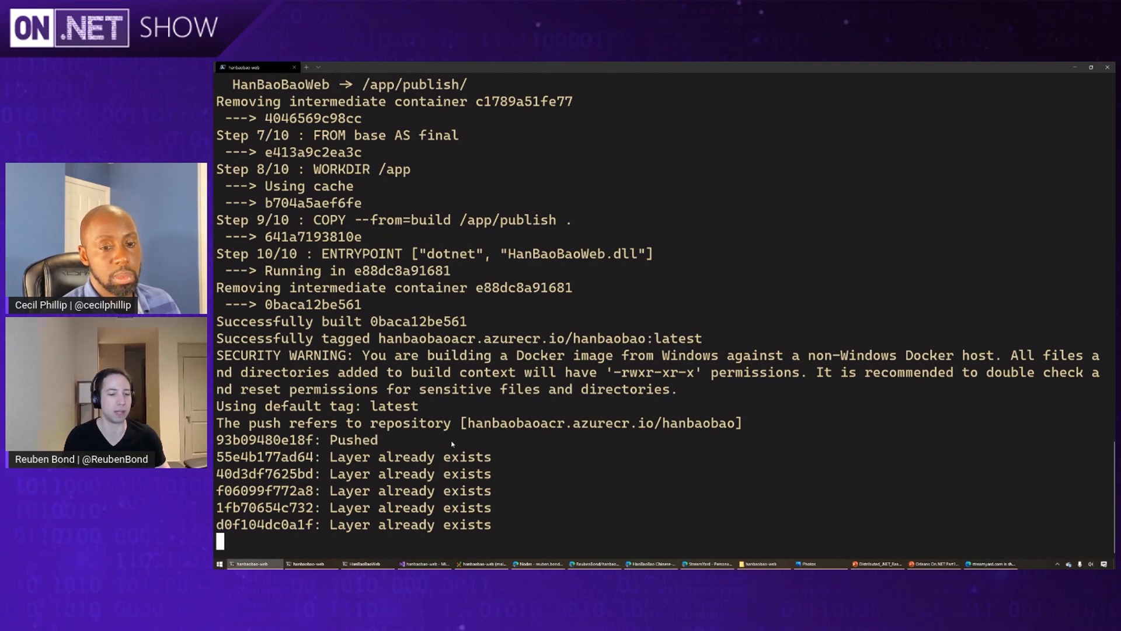
pyautogui.scroll(-3)
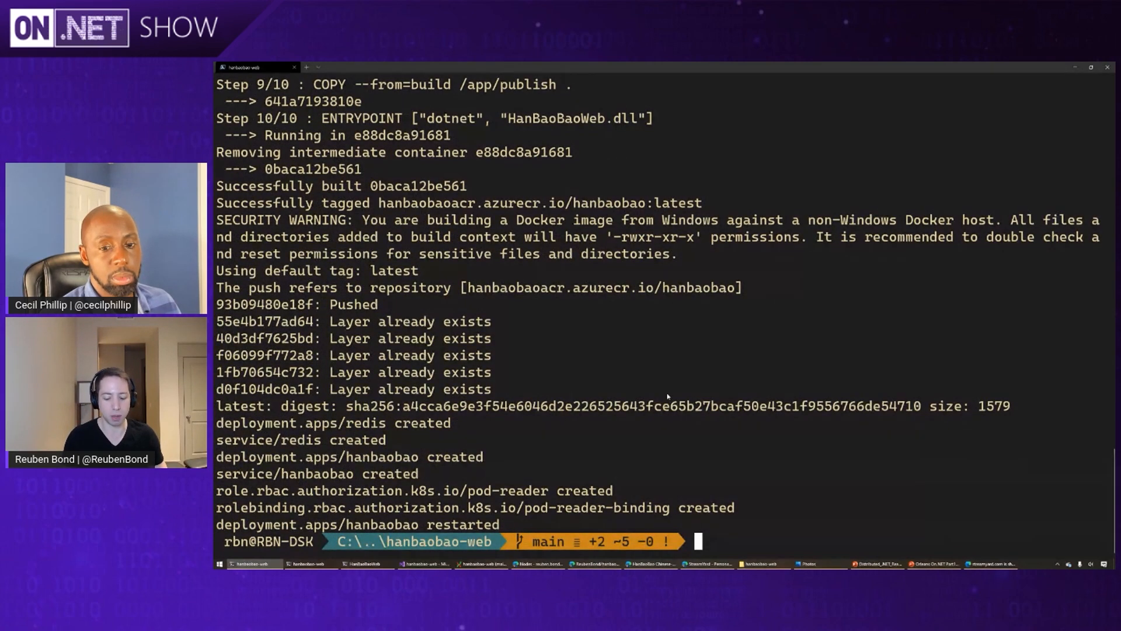
# - Run 'kubectl get pods --watch' to monitor the redis and hanbaobao pods
pyautogui.write('kubectl get pods')
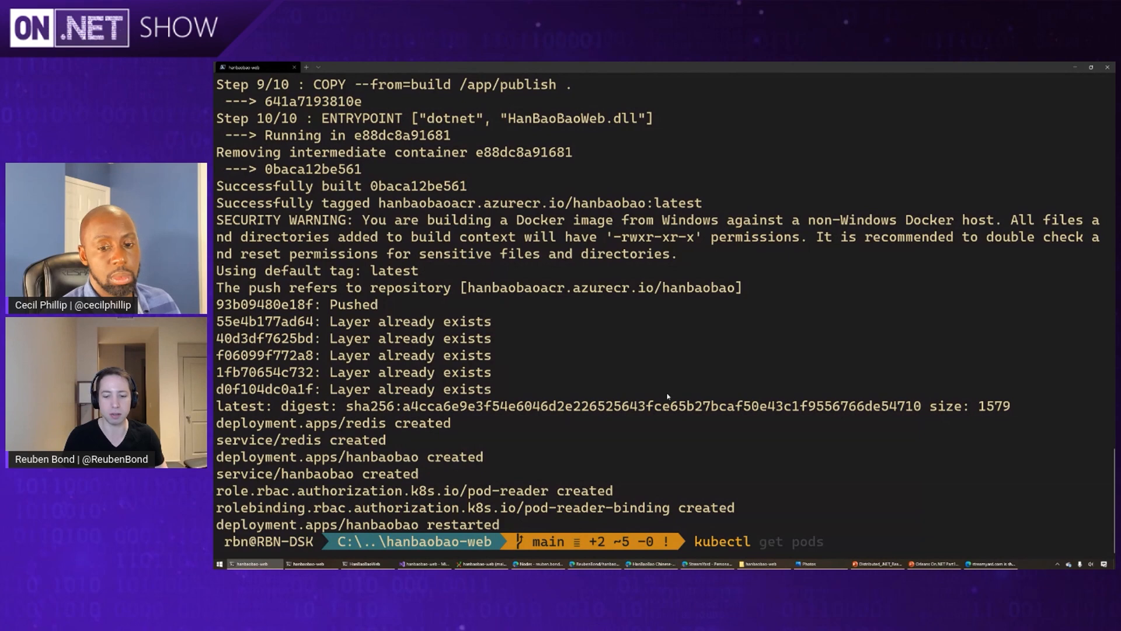
pyautogui.write('--watch')
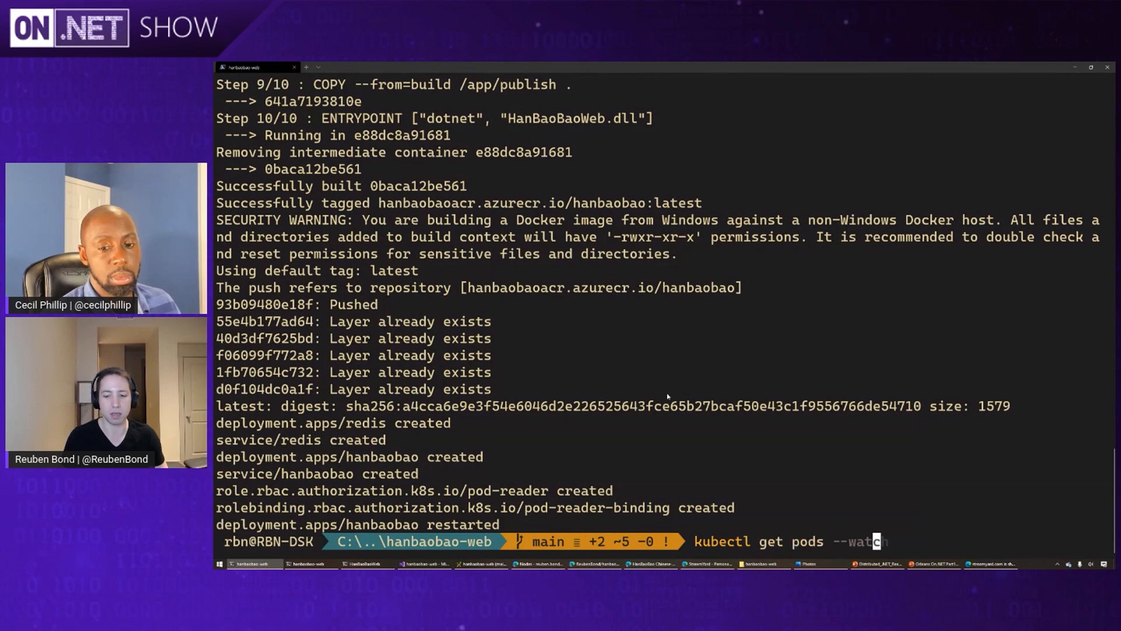
pyautogui.press('enter')
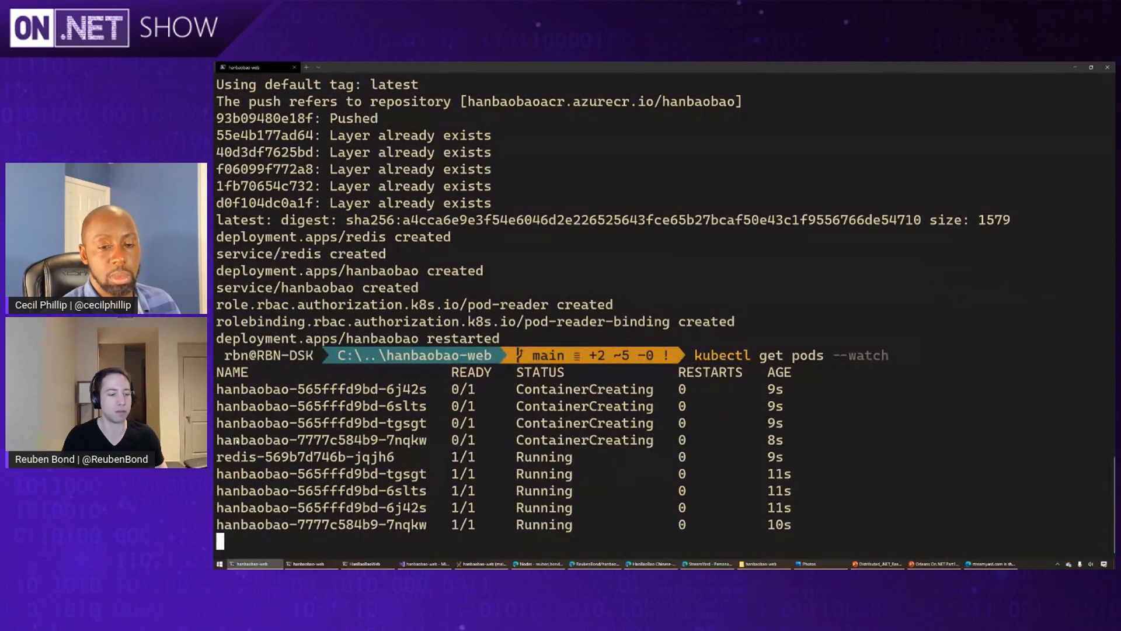
pyautogui.moveTo(564, 496)
pyautogui.write('kubectl get')
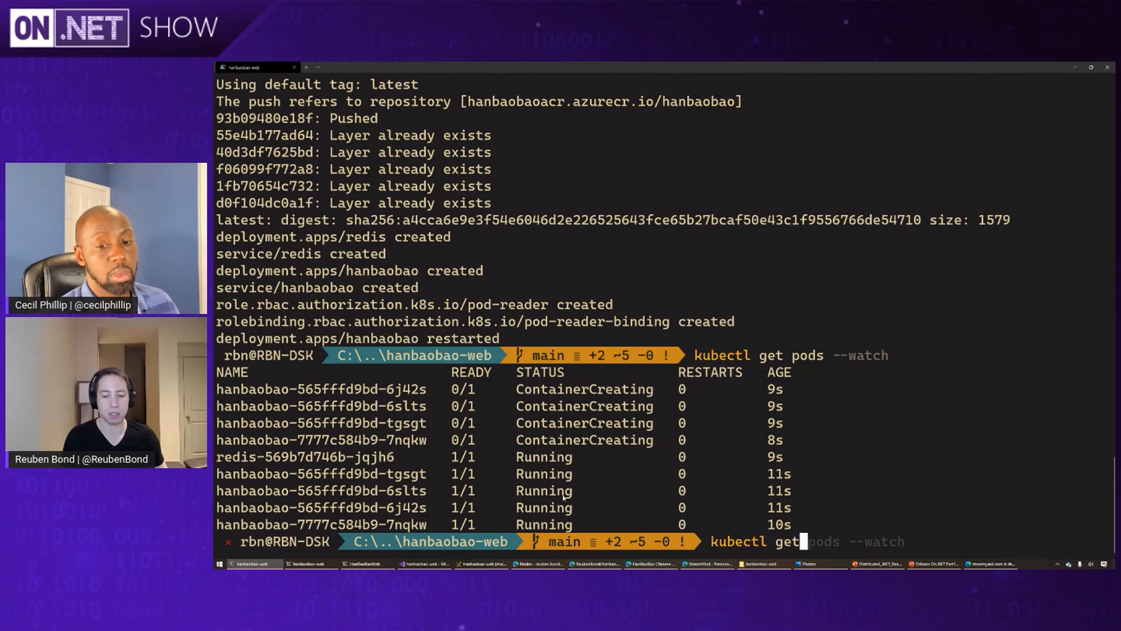
# - List cluster services, then open the hanbaobao LoadBalancer's external IP in the browser
pyautogui.write('serc')
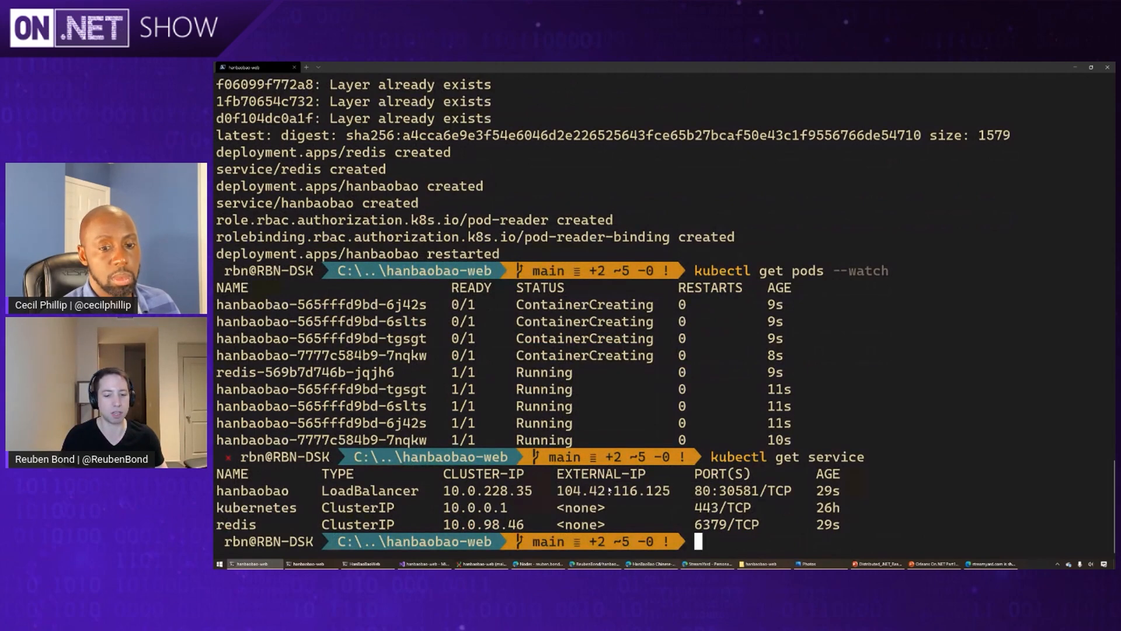
pyautogui.write('start http://104.42.40.144')
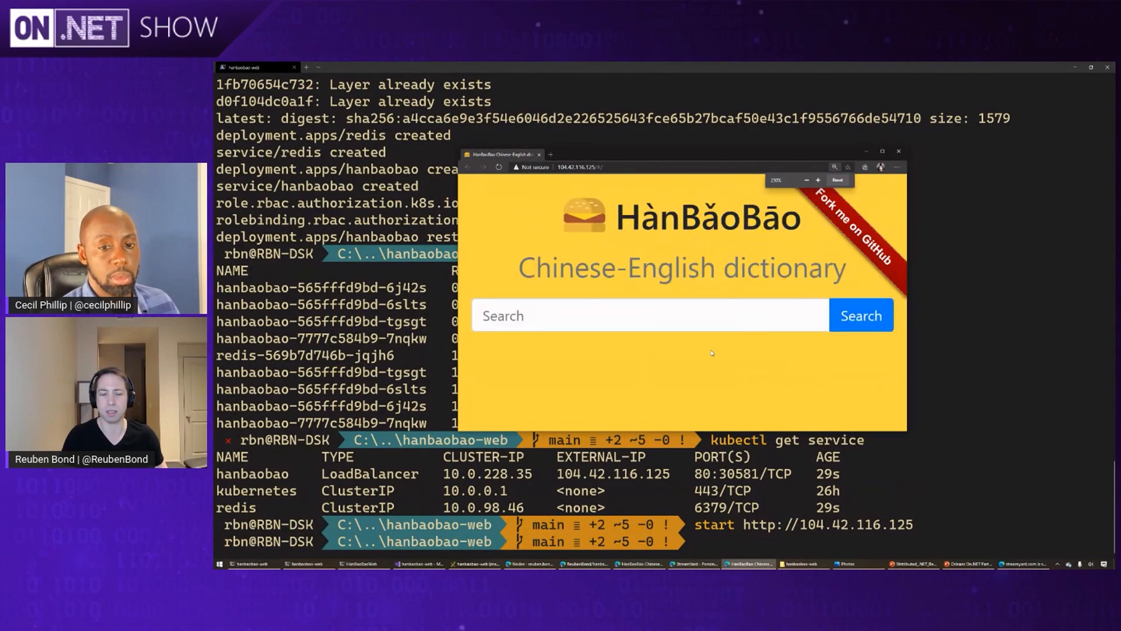
# - Search 'hello' on the deployed site, then repeat the search until a rate-limit message appears
pyautogui.write('hello')
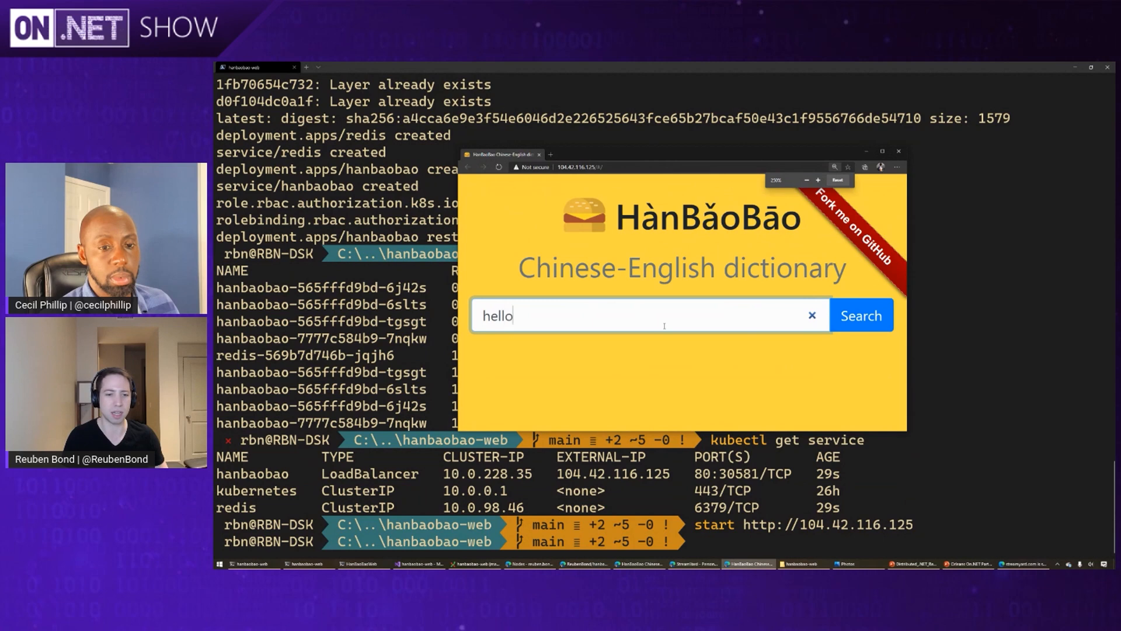
pyautogui.click(860, 315)
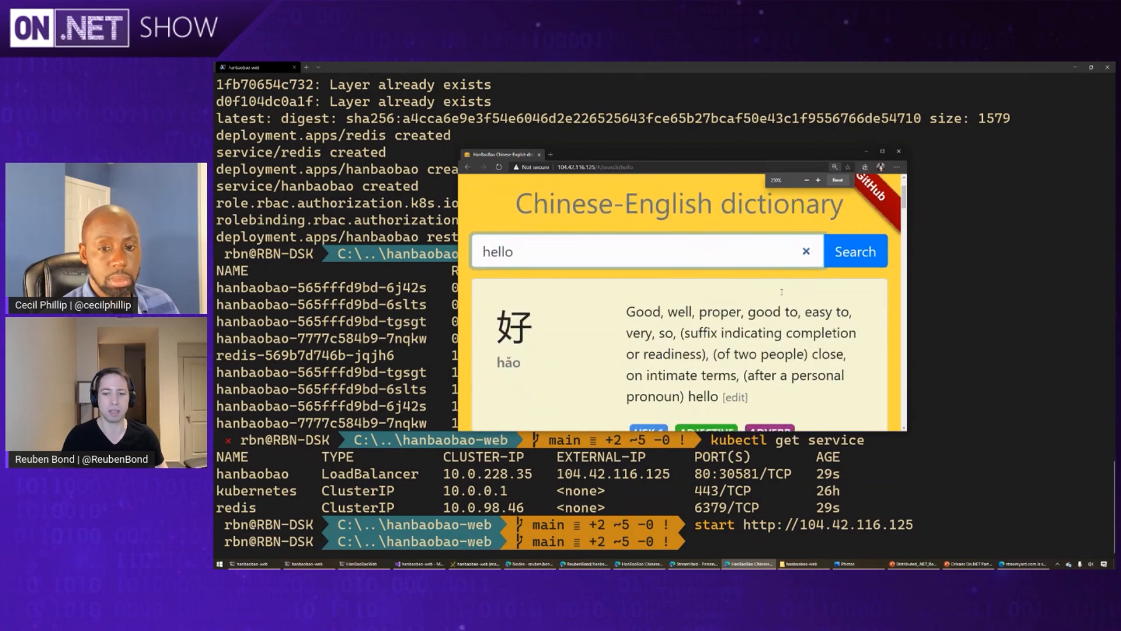
pyautogui.scroll(-3)
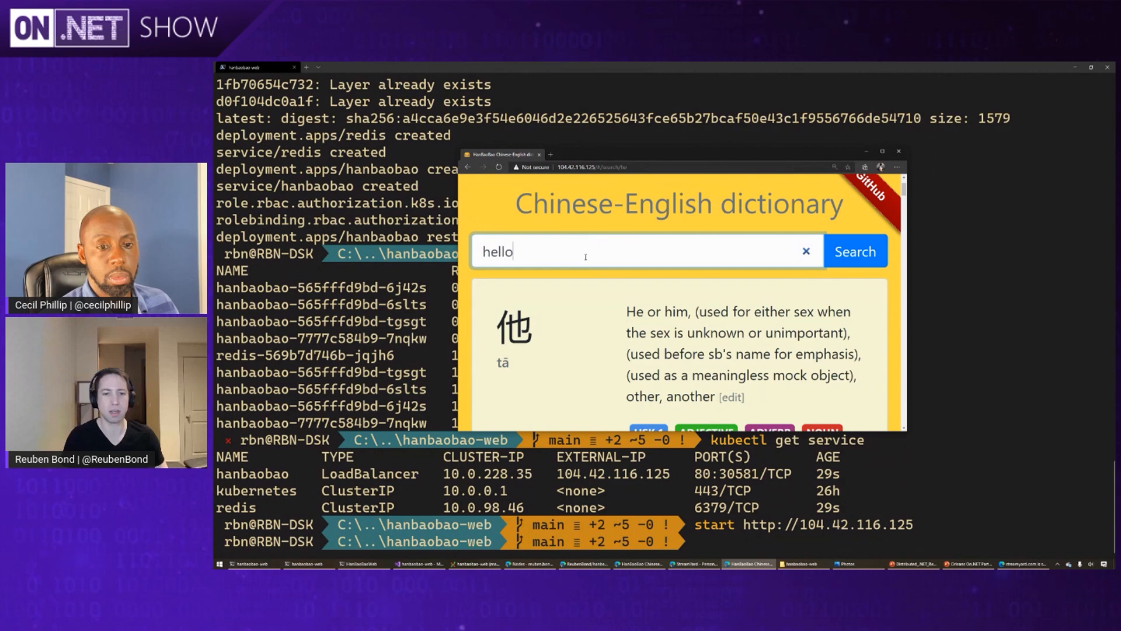
pyautogui.click(854, 251)
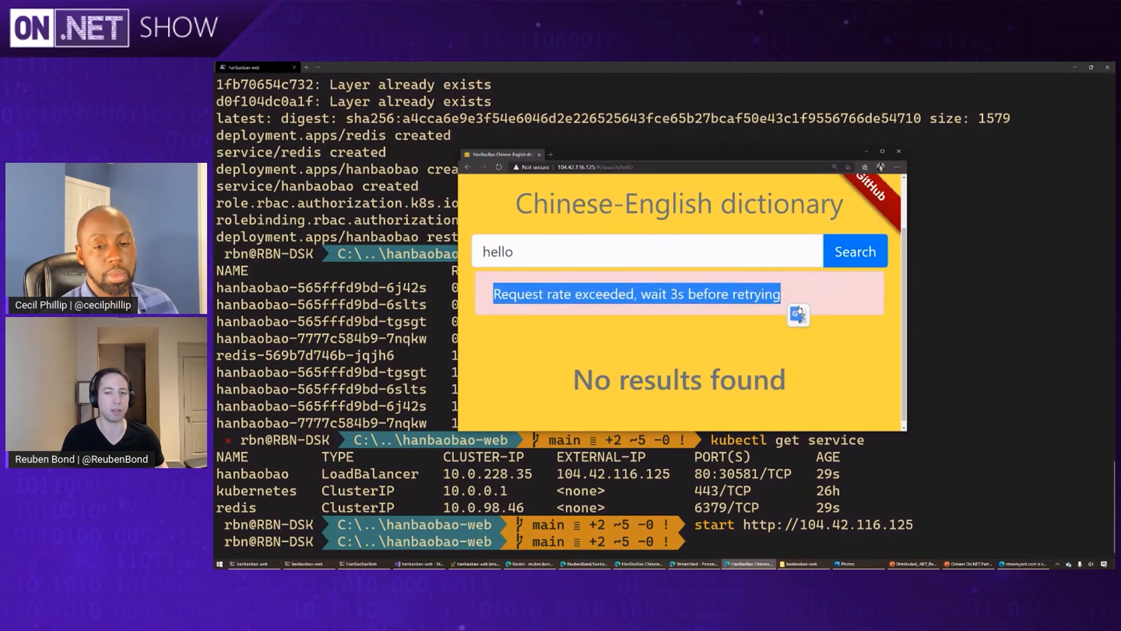
pyautogui.click(854, 251)
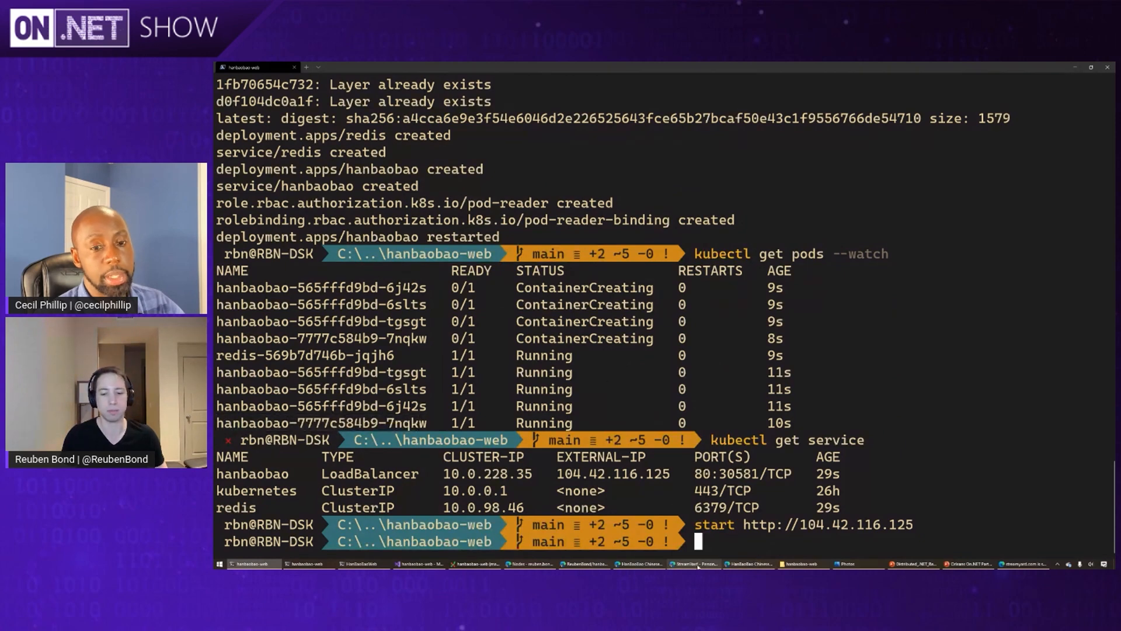
pyautogui.click(584, 564)
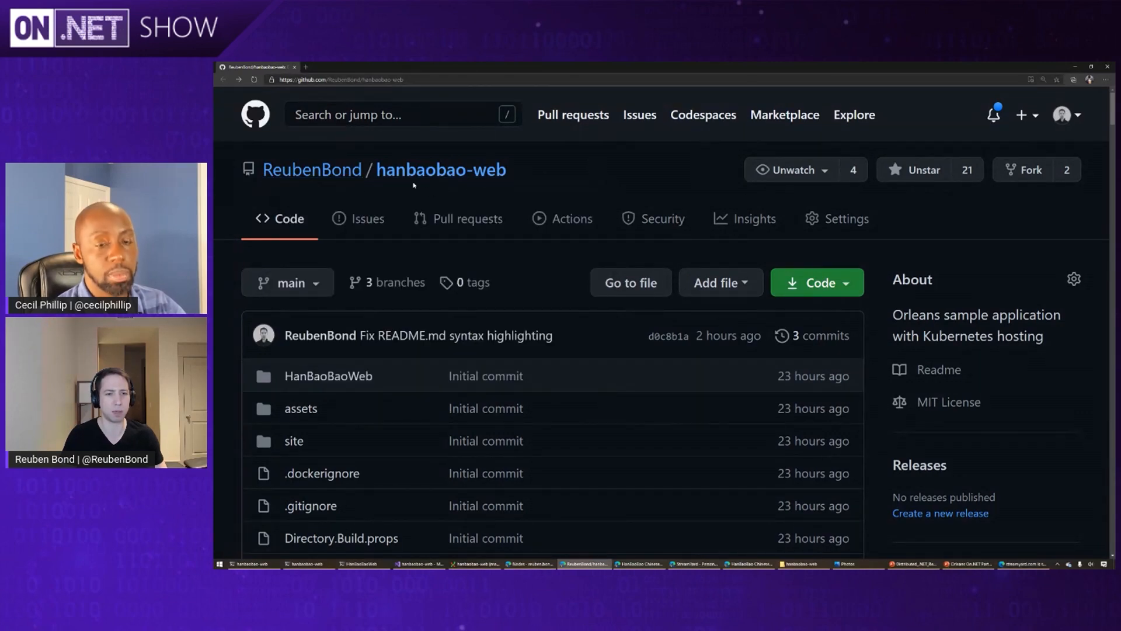
pyautogui.moveTo(553, 170)
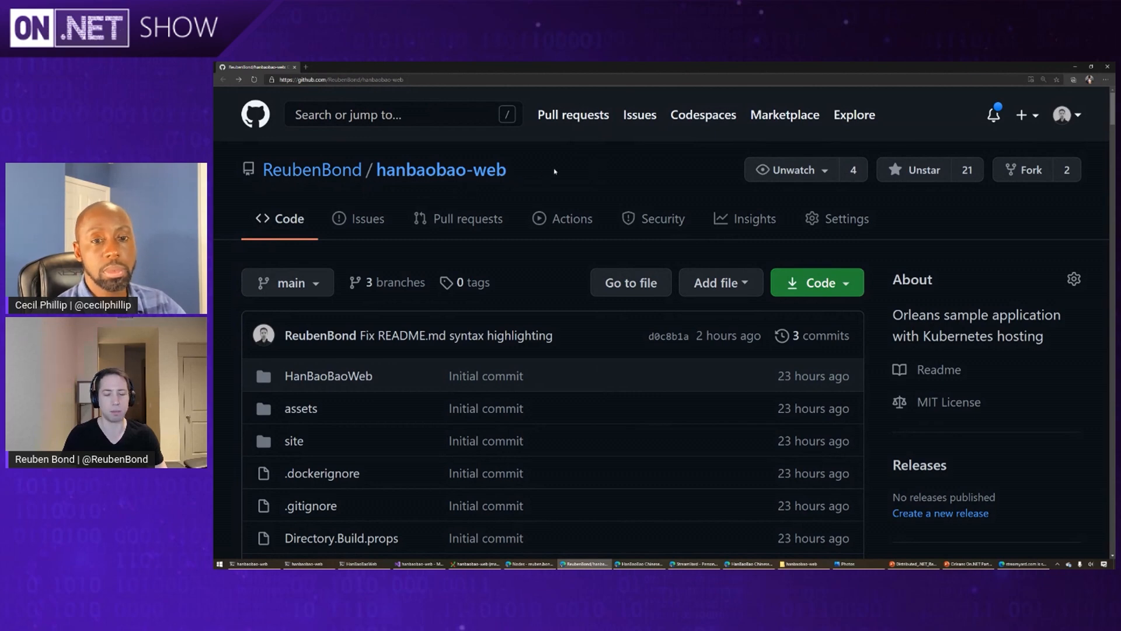
# - Scroll the hanbaobao-web README past the app overview and provisioning steps to the deployment.yaml manifest
pyautogui.scroll(-3)
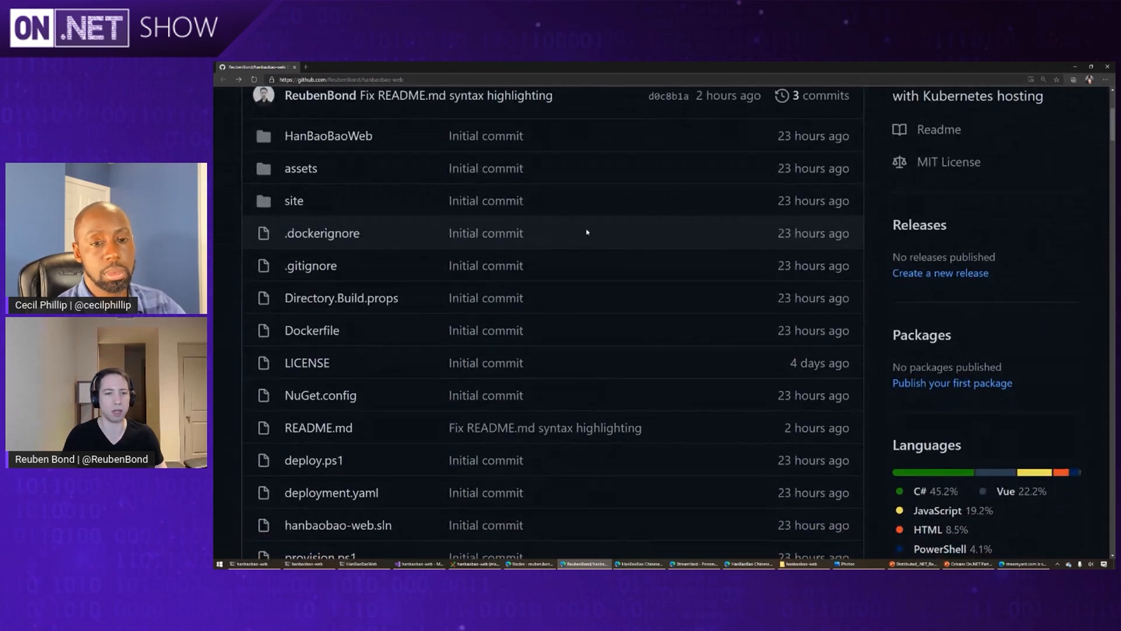
pyautogui.scroll(-3)
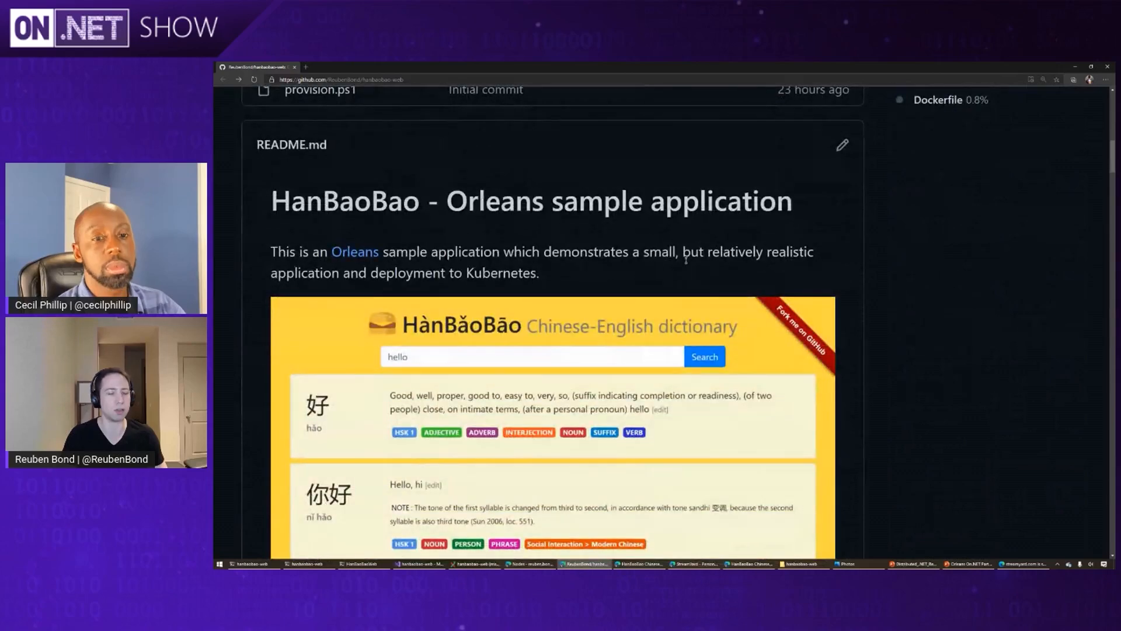
pyautogui.scroll(-3)
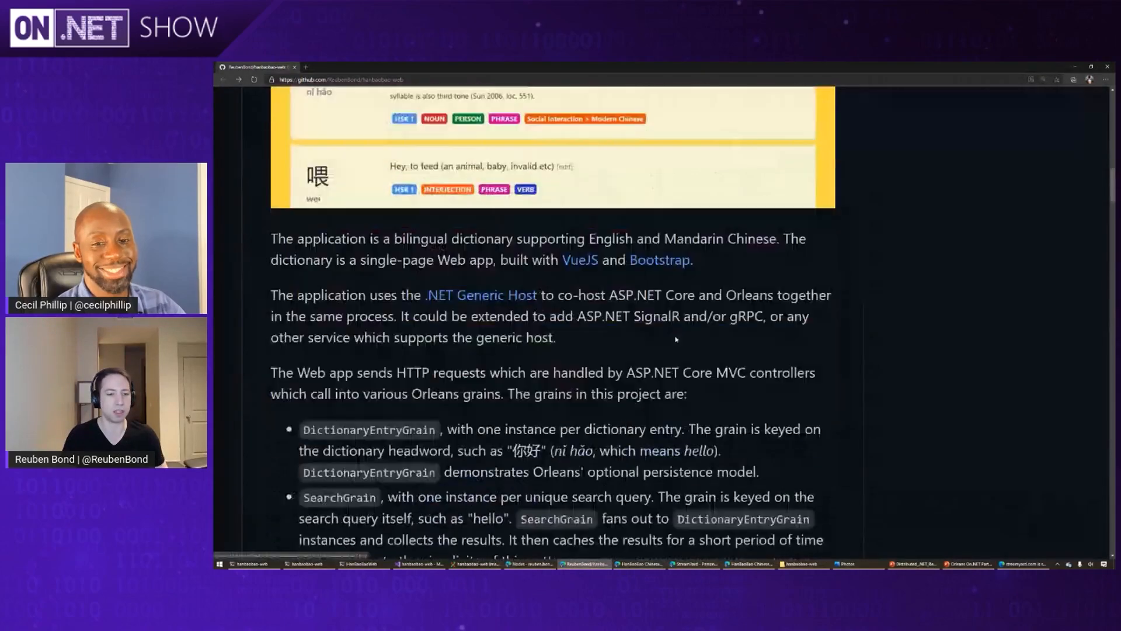
pyautogui.scroll(-3)
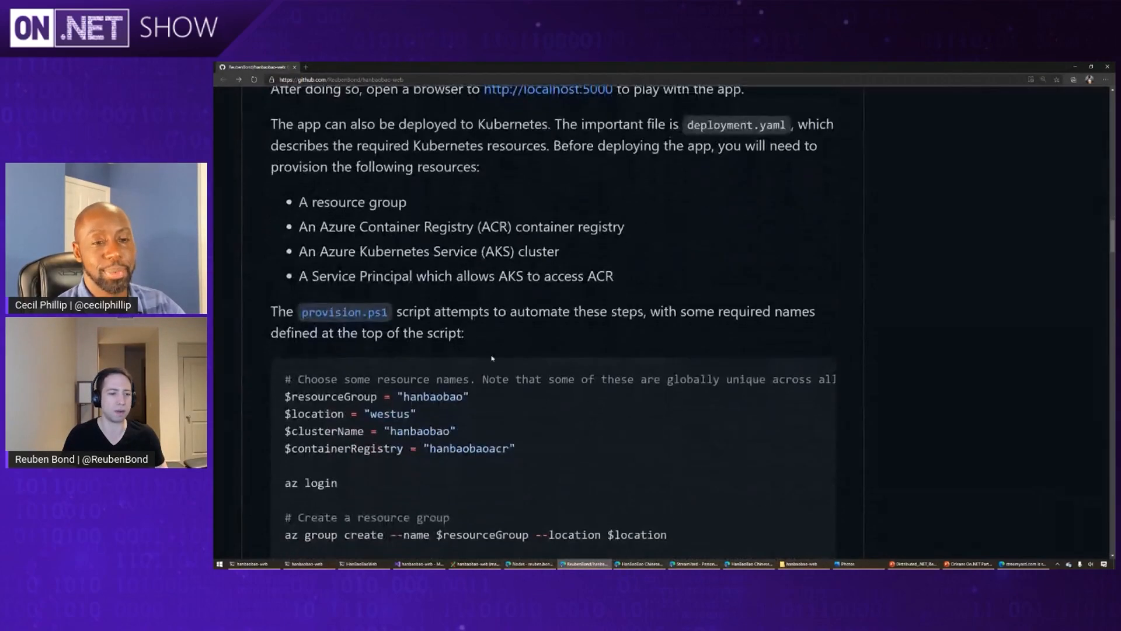
pyautogui.scroll(-3)
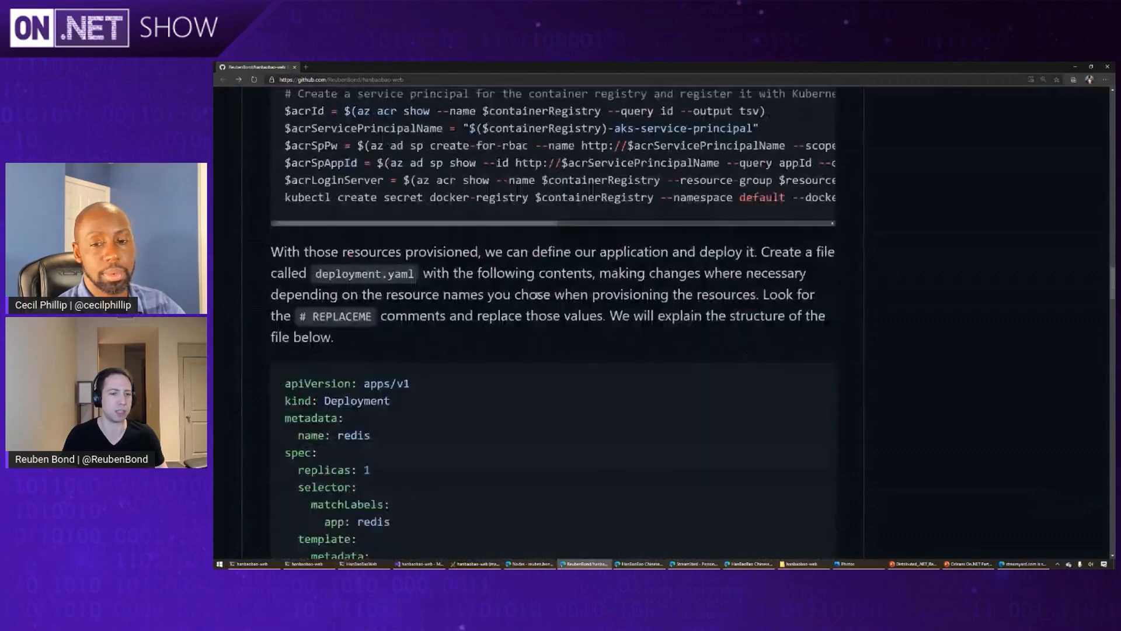
pyautogui.scroll(-3)
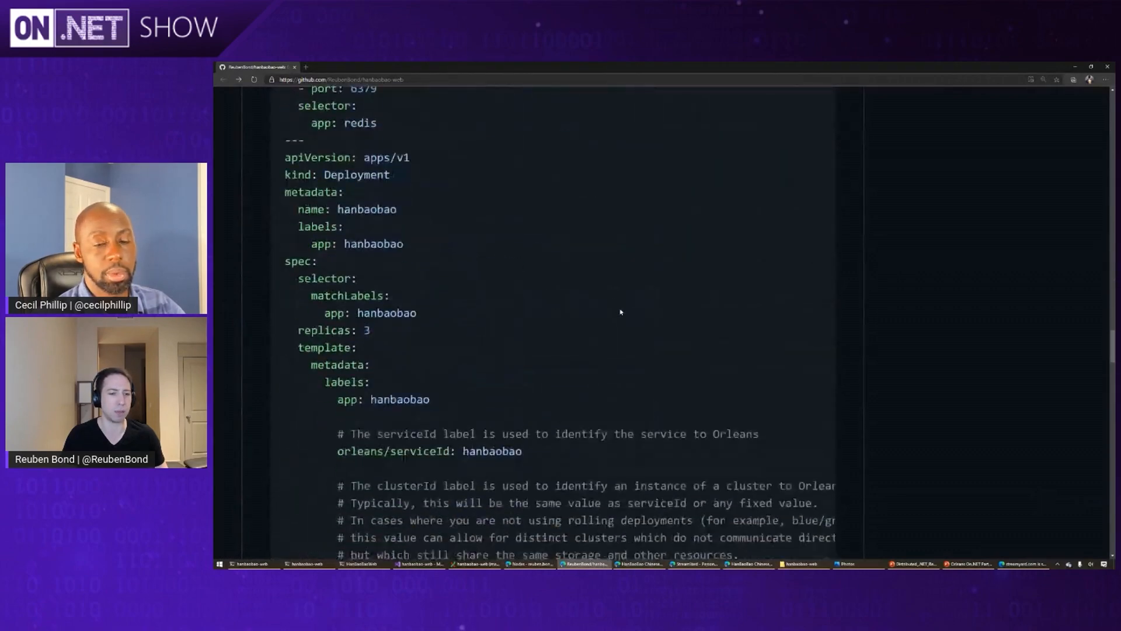
pyautogui.scroll(3)
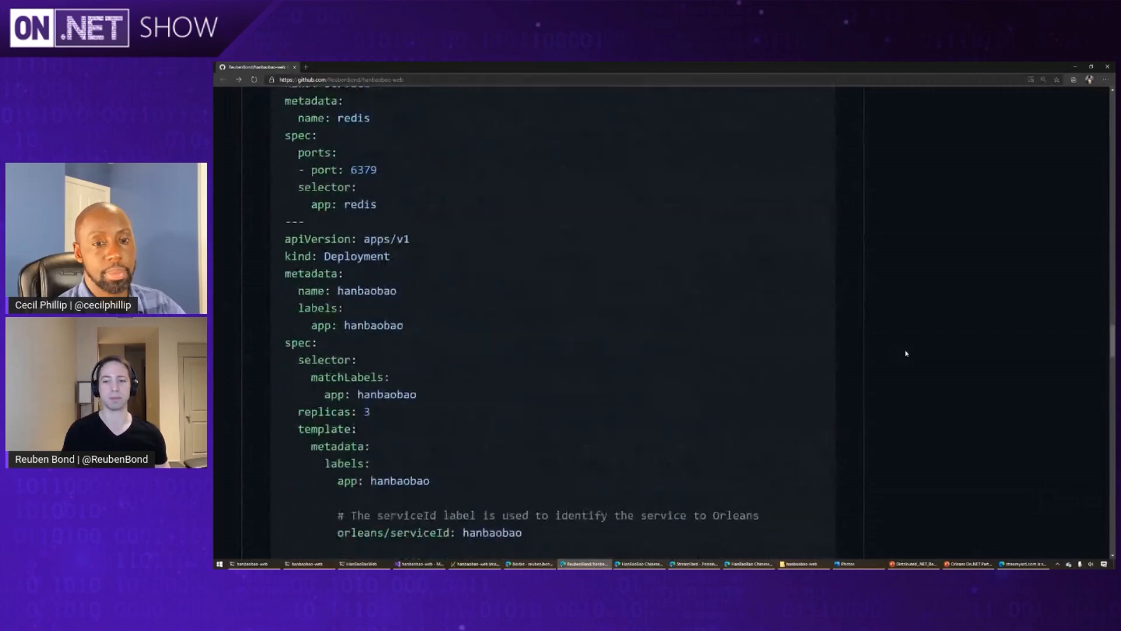